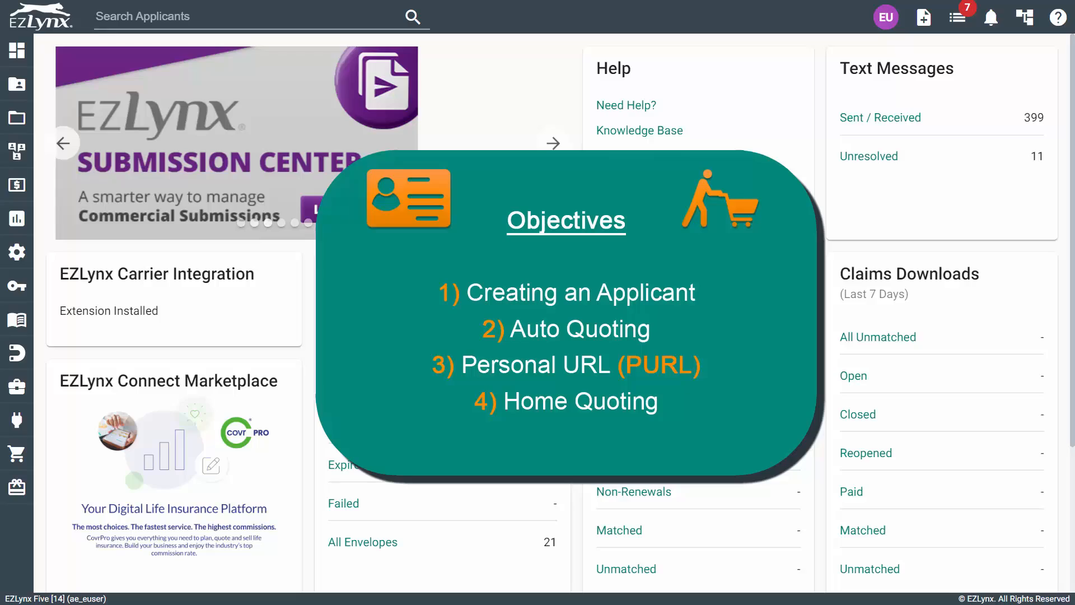
# Open the Applicants menu from the left sidebar.
pyautogui.click(17, 84)
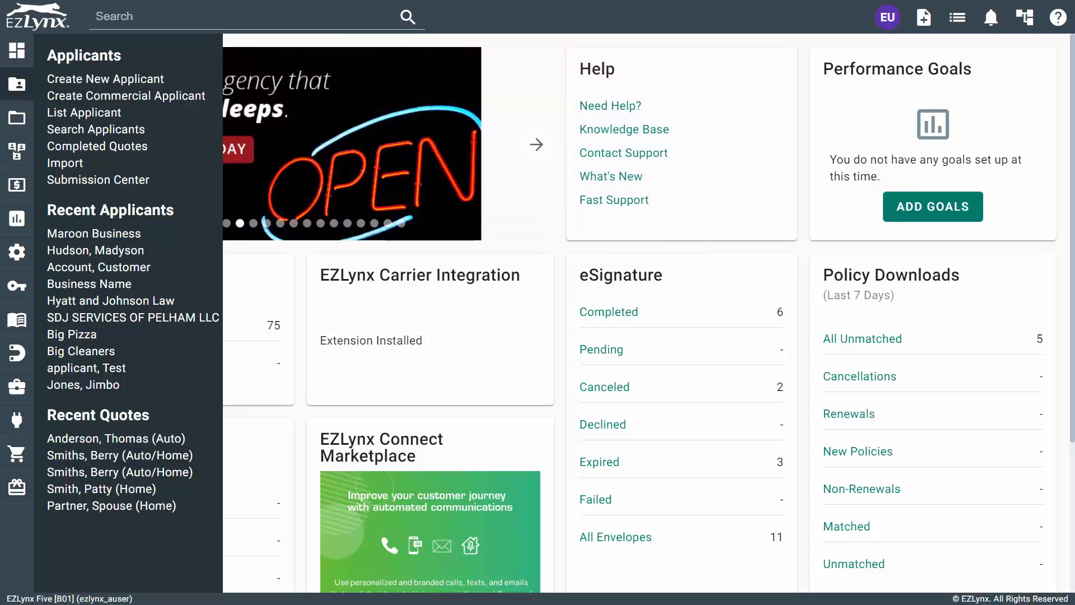
pyautogui.moveTo(104, 79)
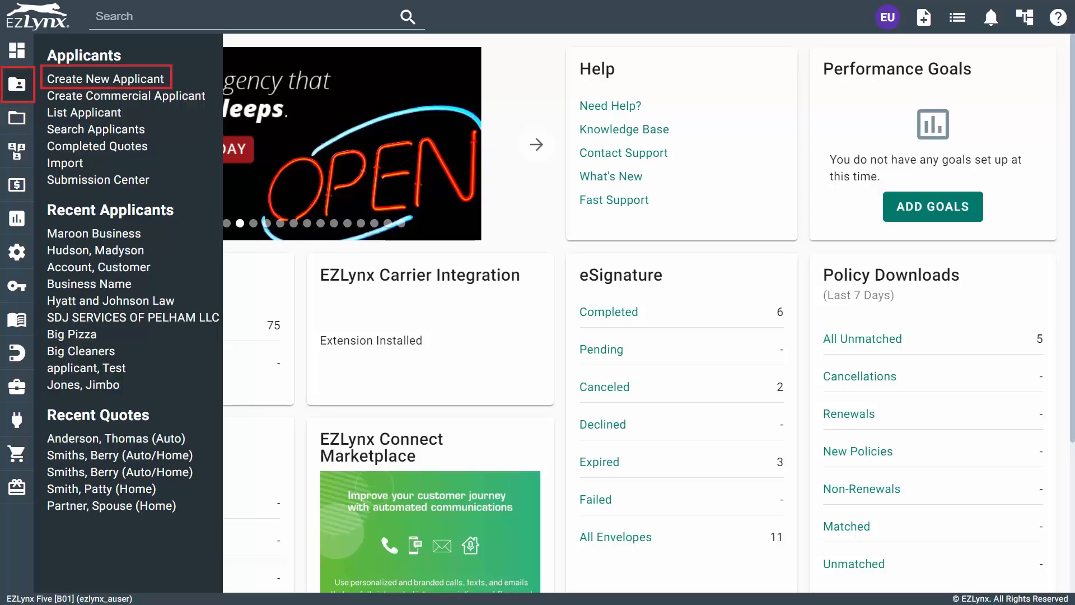
pyautogui.click(105, 79)
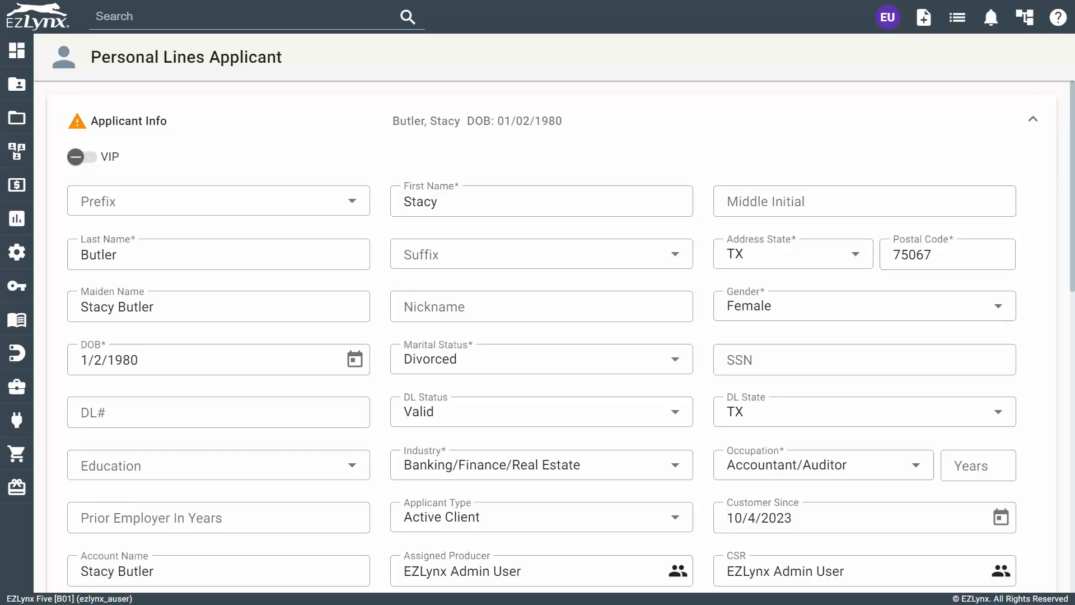
pyautogui.scroll(-3)
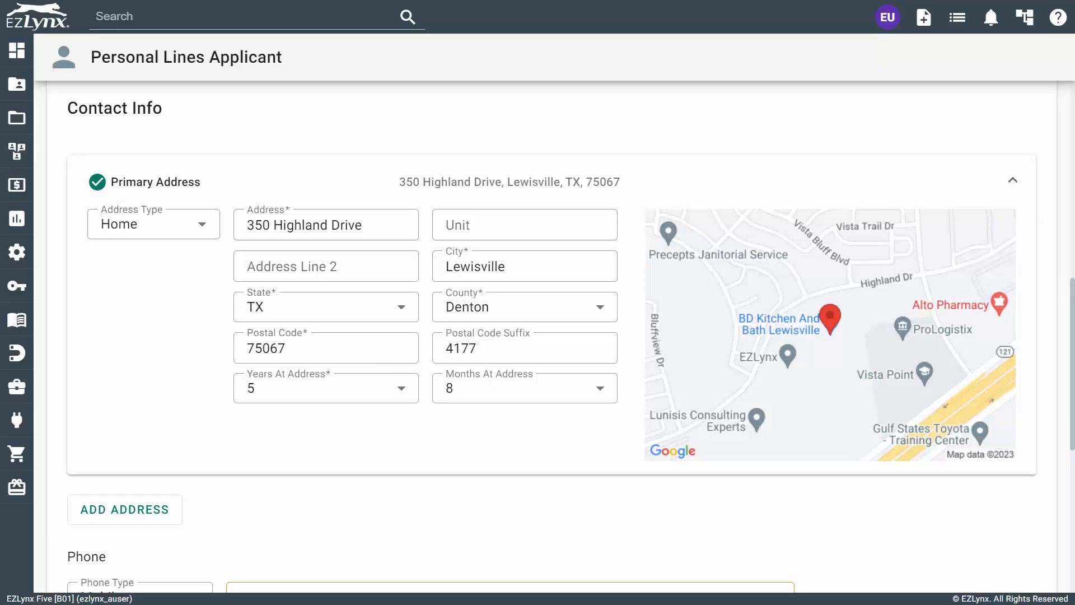
pyautogui.scroll(-3)
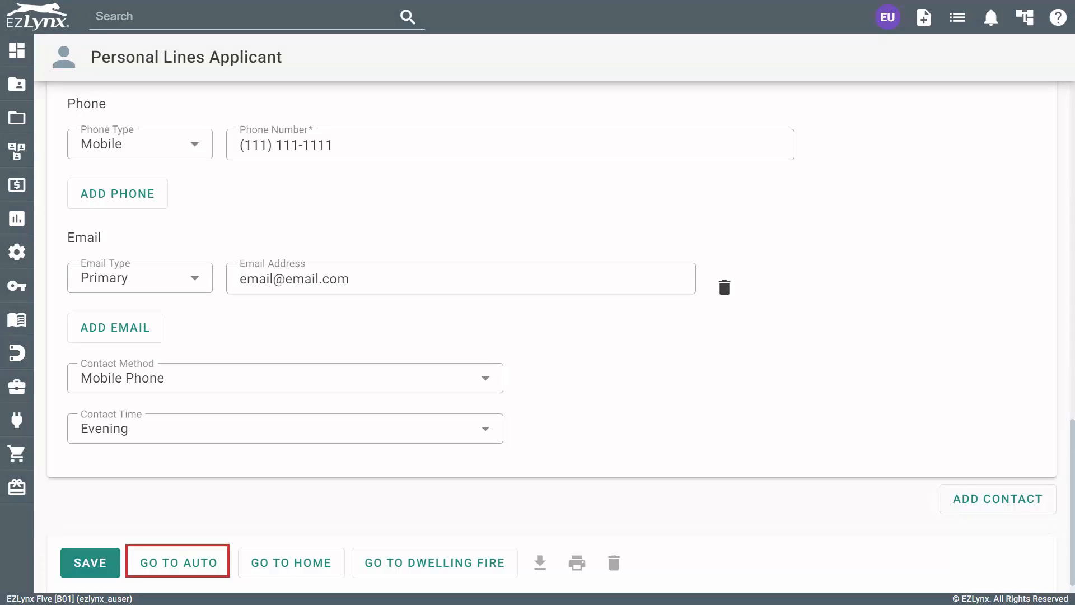
pyautogui.click(177, 562)
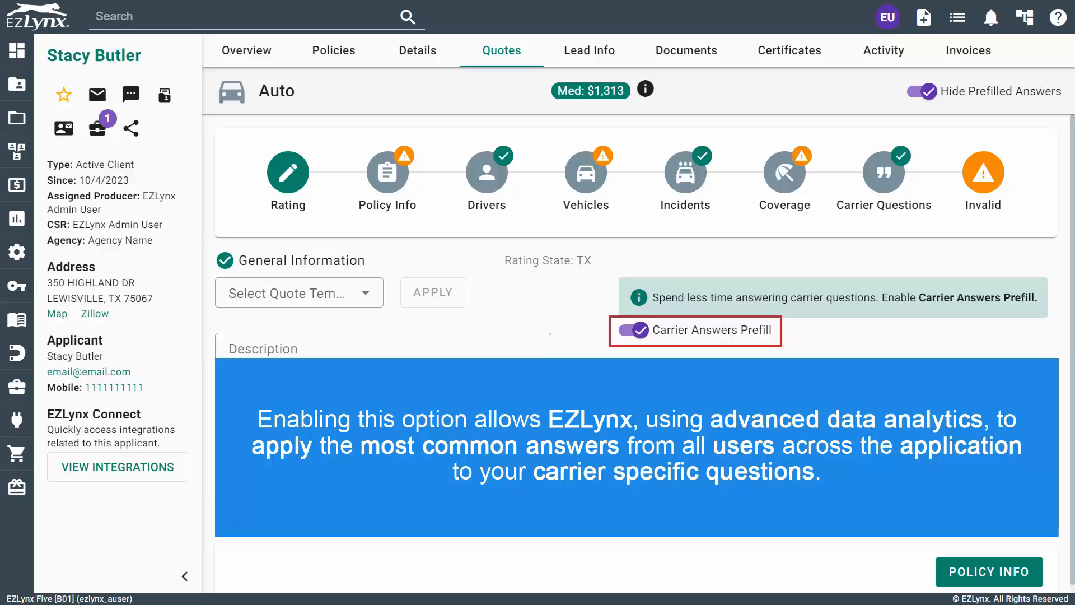
pyautogui.click(922, 92)
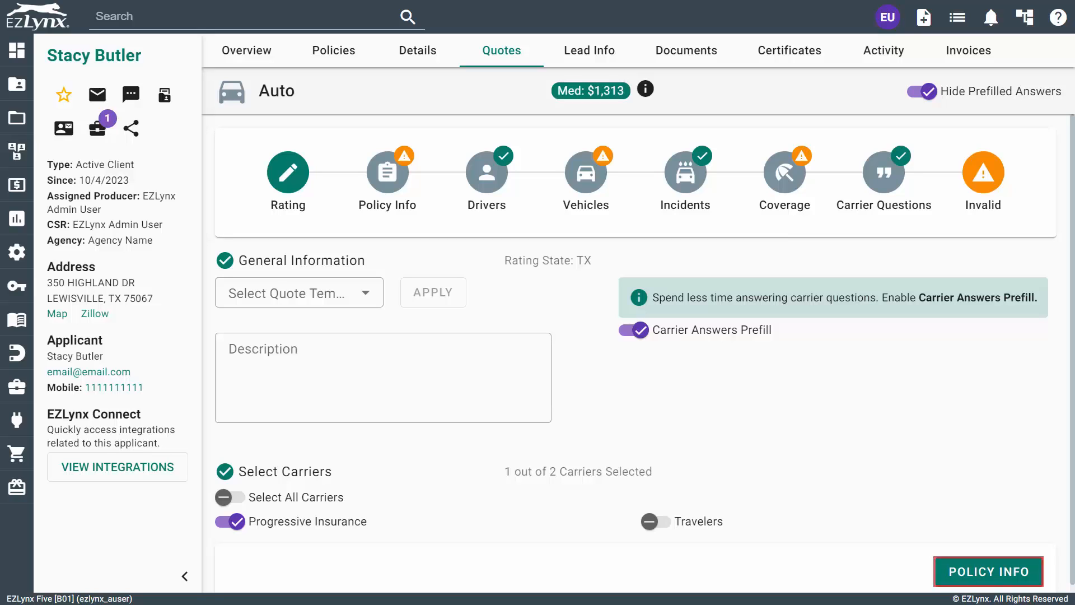
# Fill in Policy Info with prior carrier Allstate and Progressive paperless set to Yes.
pyautogui.click(988, 571)
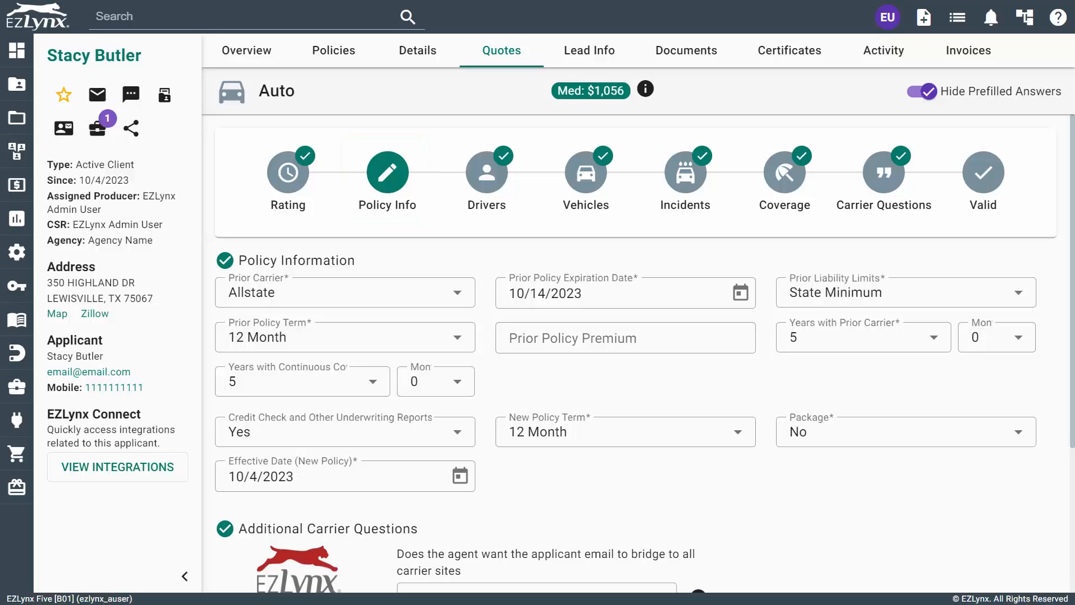
pyautogui.scroll(-3)
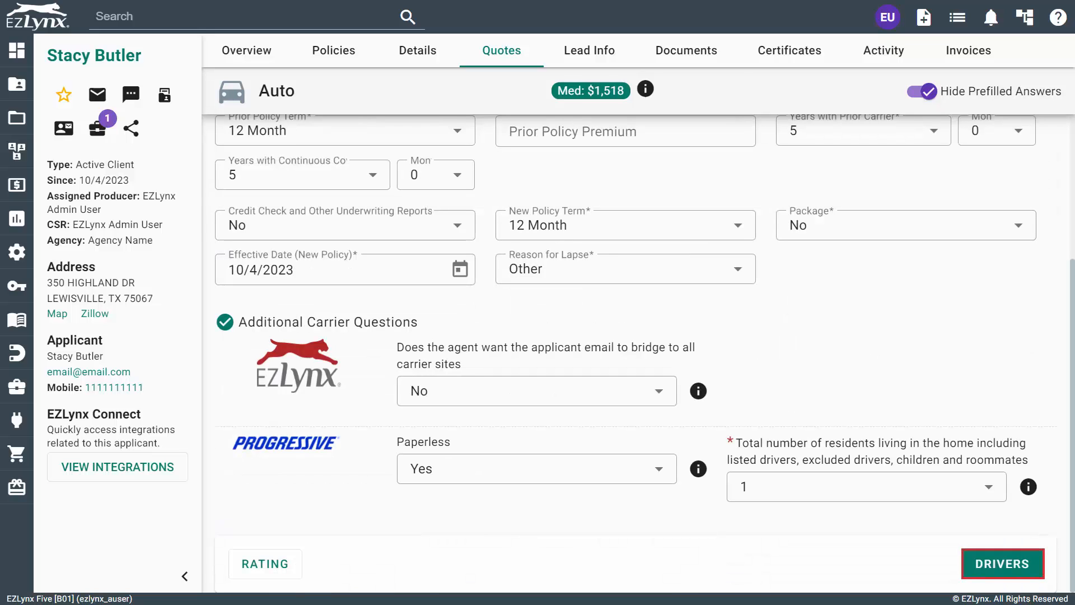
pyautogui.click(1002, 563)
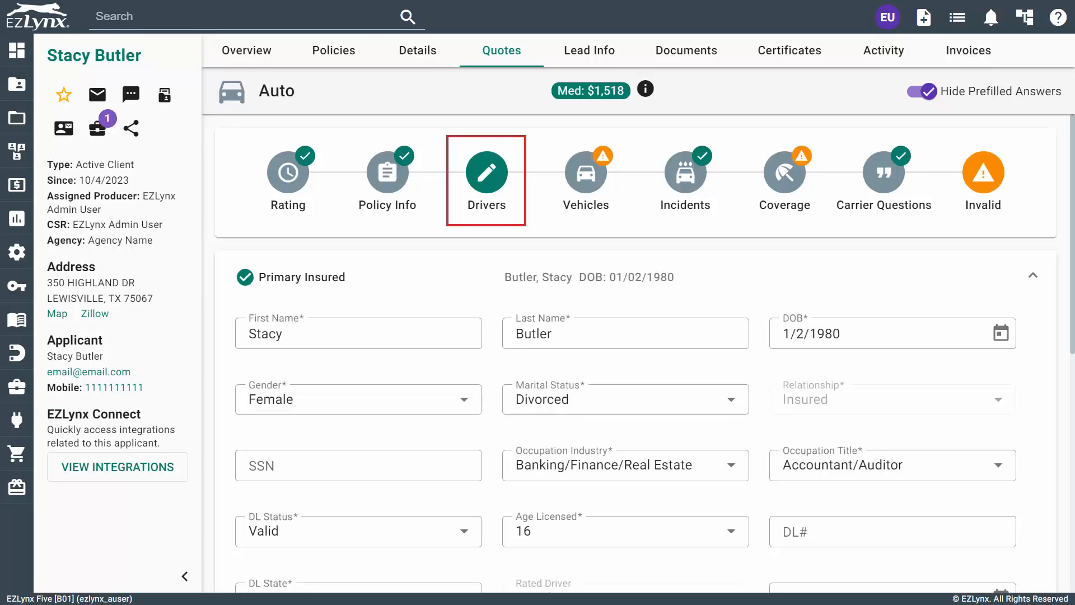
pyautogui.scroll(-3)
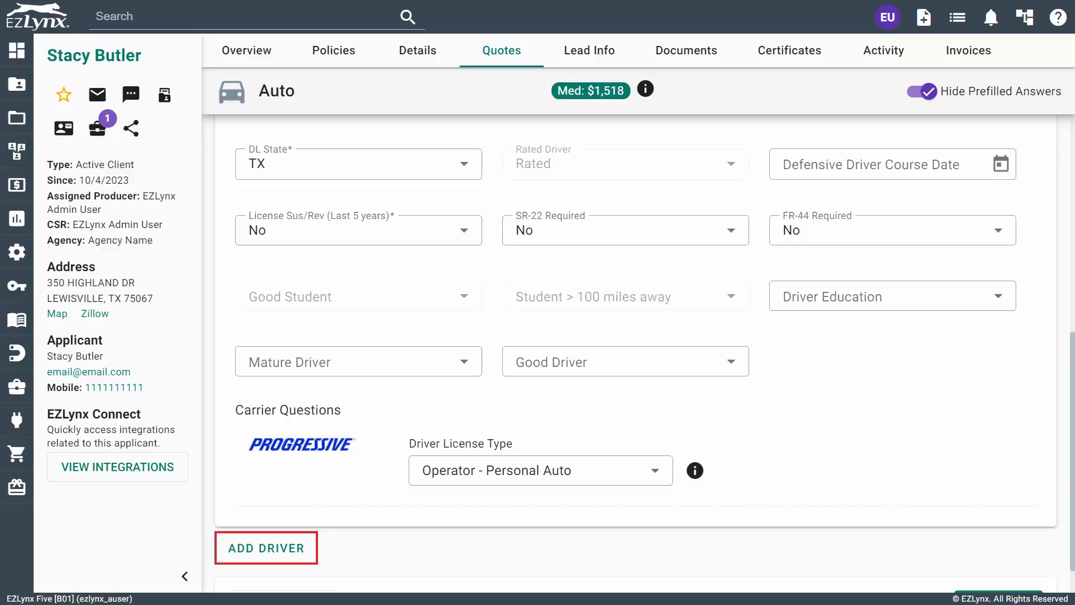
pyautogui.scroll(-3)
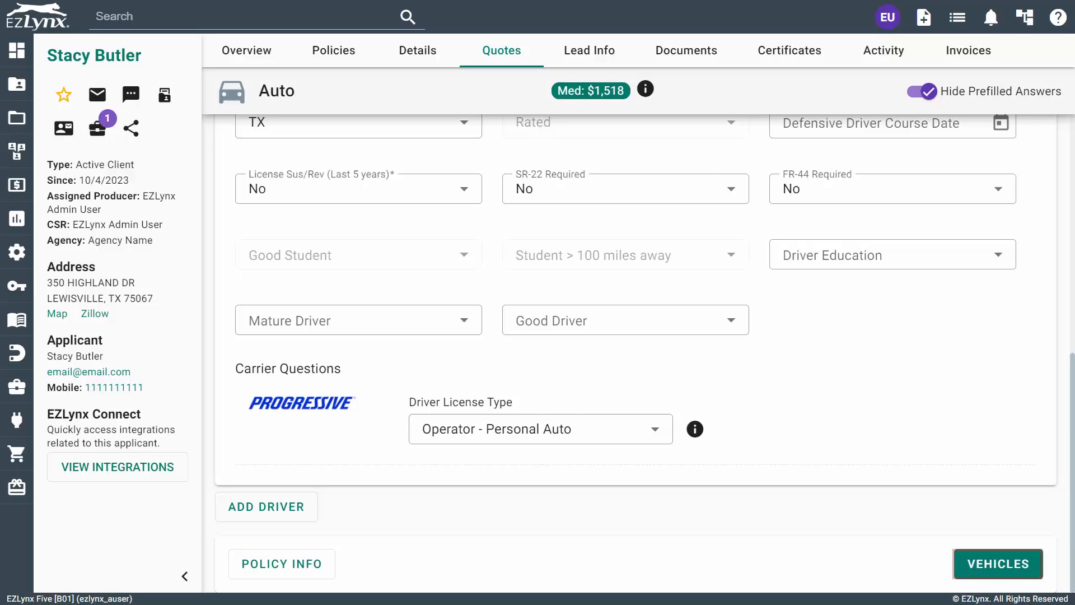
pyautogui.click(998, 564)
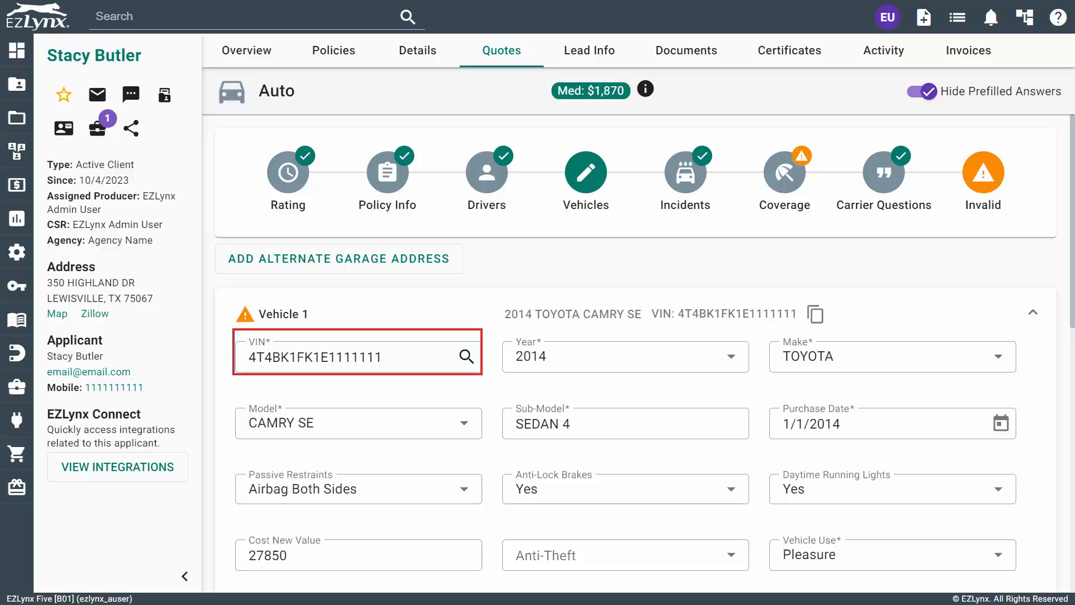
pyautogui.click(624, 356)
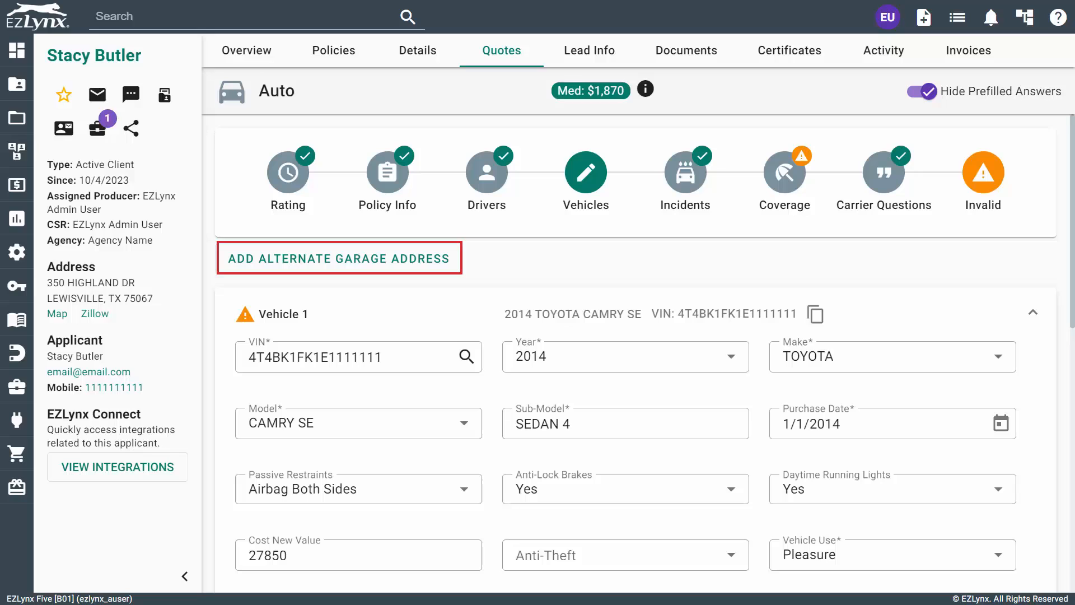
pyautogui.scroll(-3)
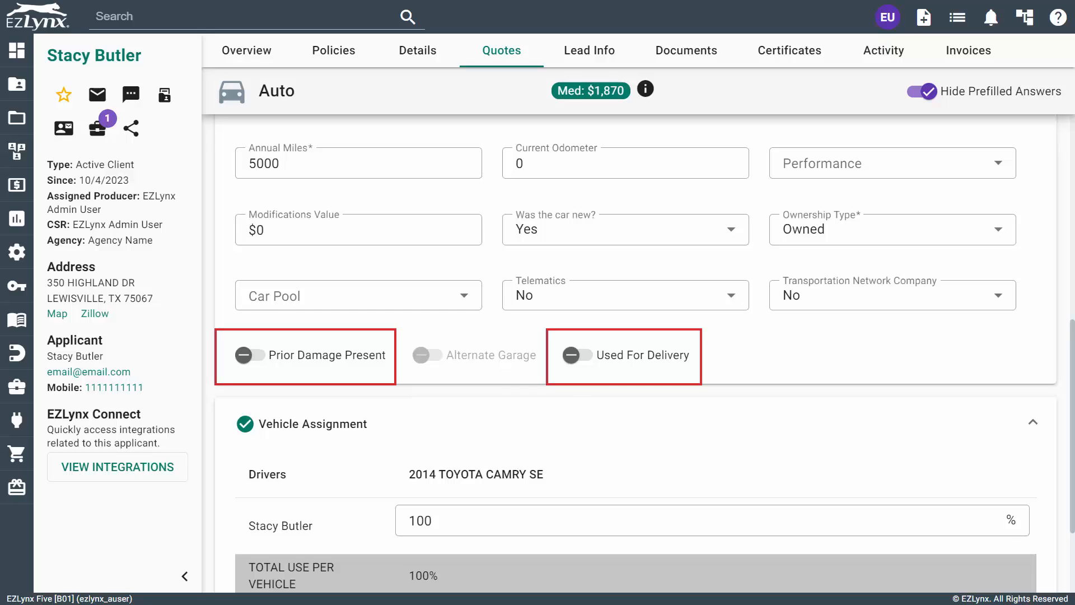
pyautogui.scroll(-3)
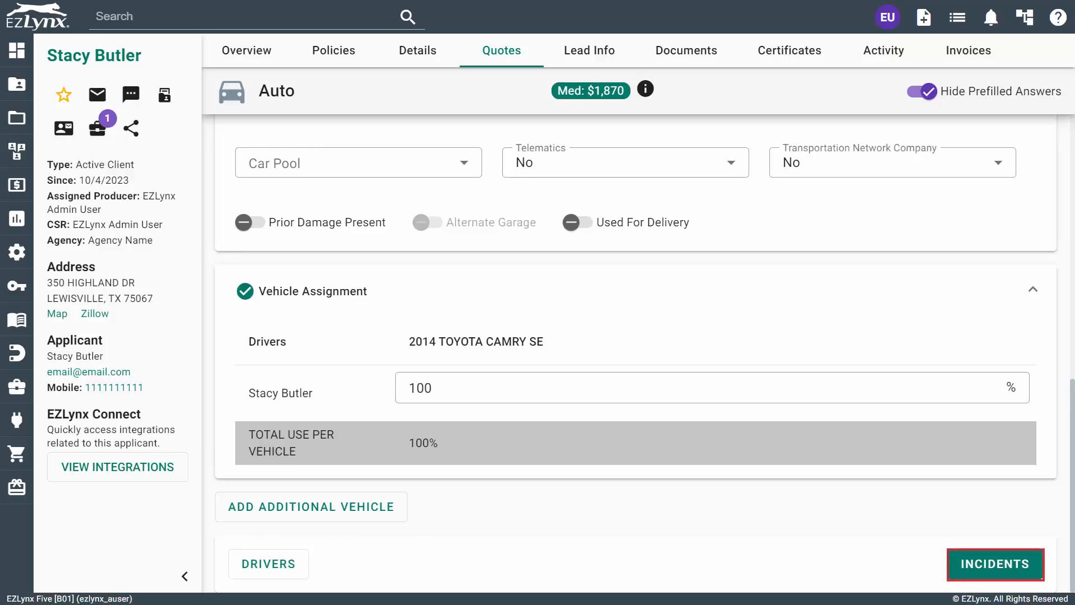
# Record no accidents, violations or comp losses and 0 Progressive PIP claims.
pyautogui.click(996, 564)
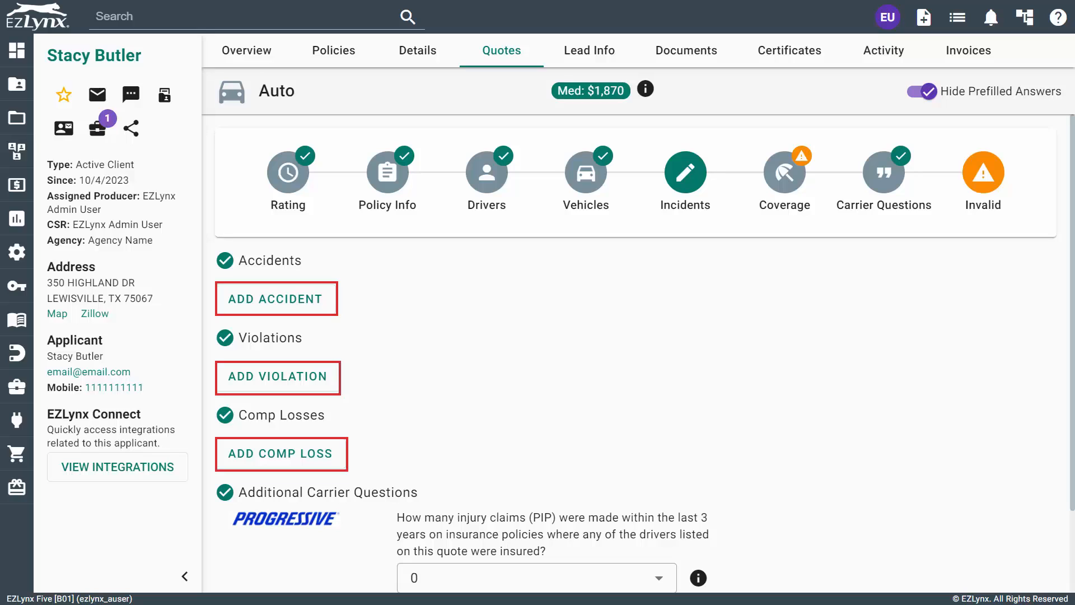
pyautogui.scroll(-3)
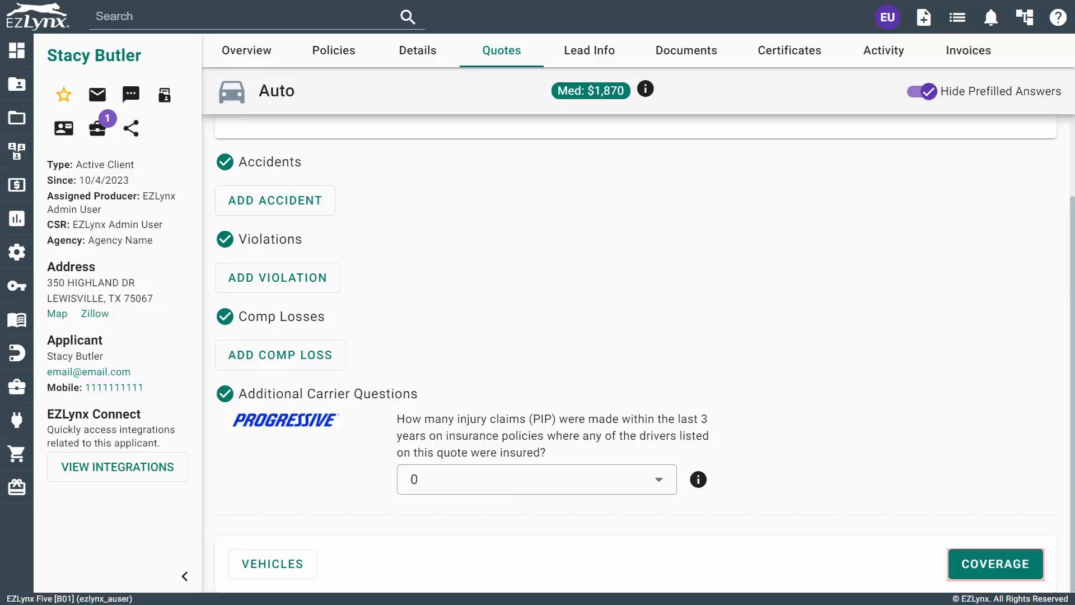
# Set State Minimum liability and No Coverage for Camry comprehensive and collision.
pyautogui.click(995, 564)
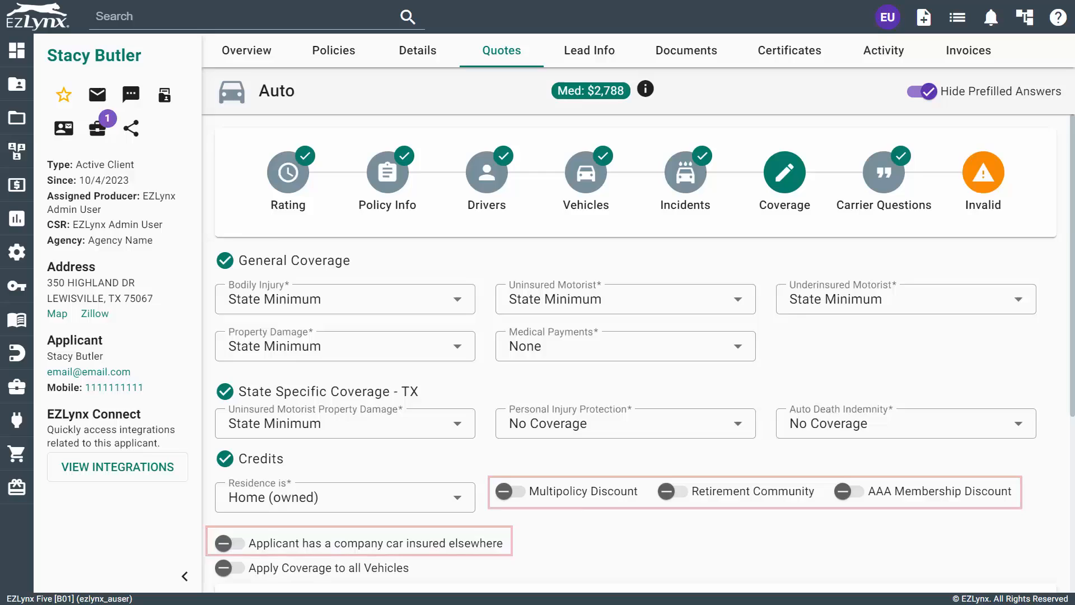
pyautogui.scroll(-3)
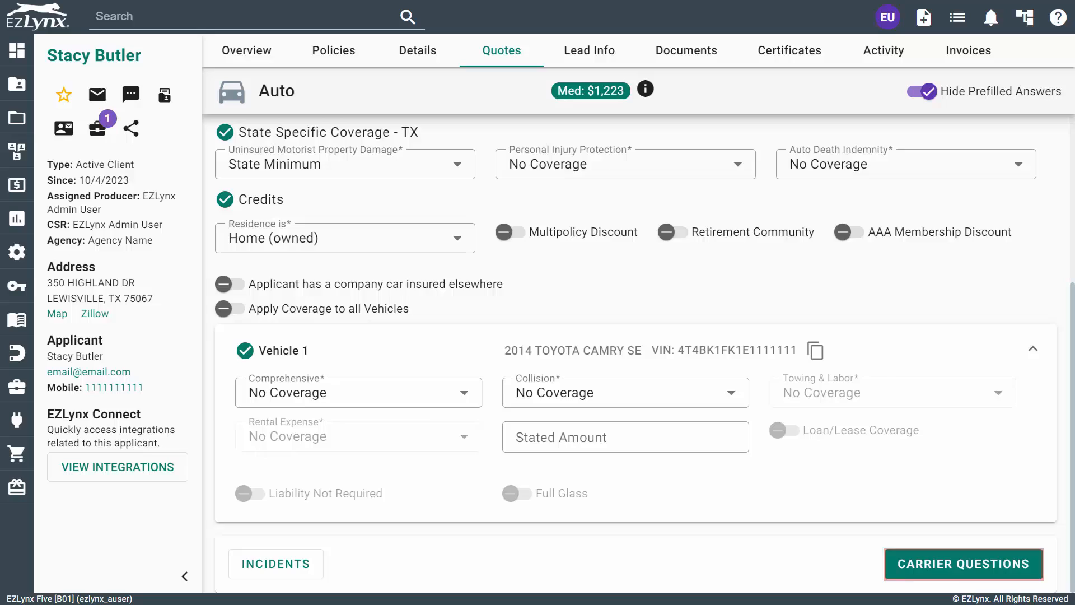
# Answer Progressive questions: Camry owned 5+ years, education Bachelors.
pyautogui.click(962, 563)
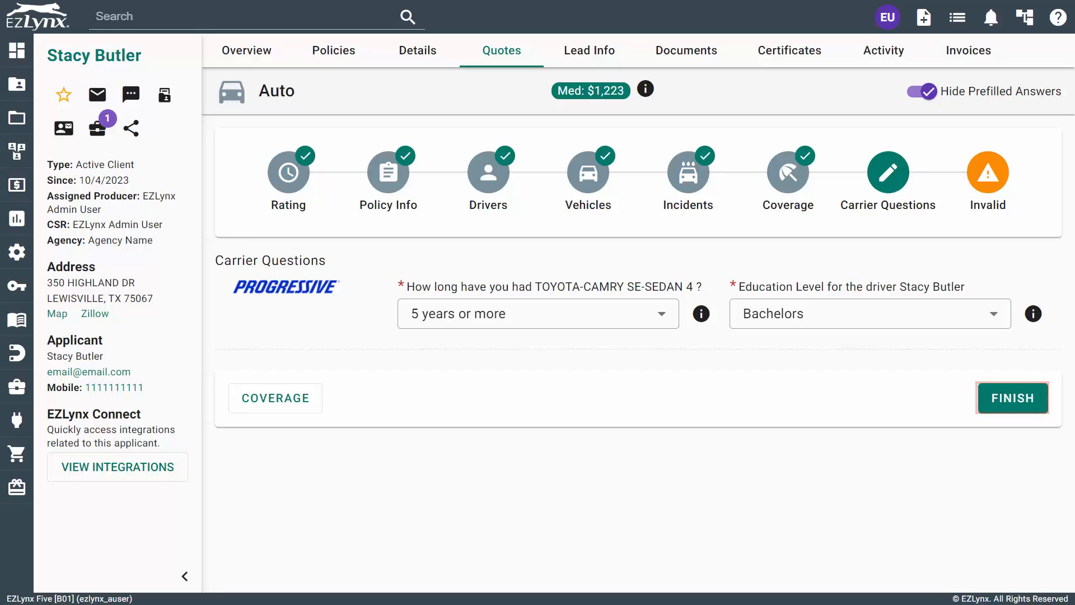
# Submit the auto quote to Progressive Auto and bring up the quote results.
pyautogui.click(1012, 398)
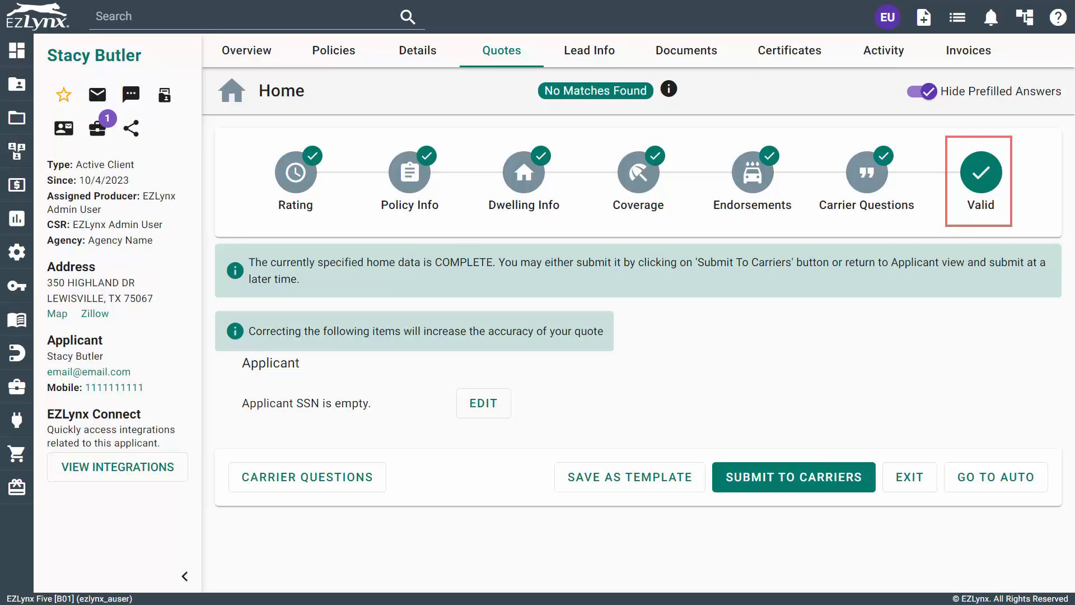
pyautogui.click(793, 477)
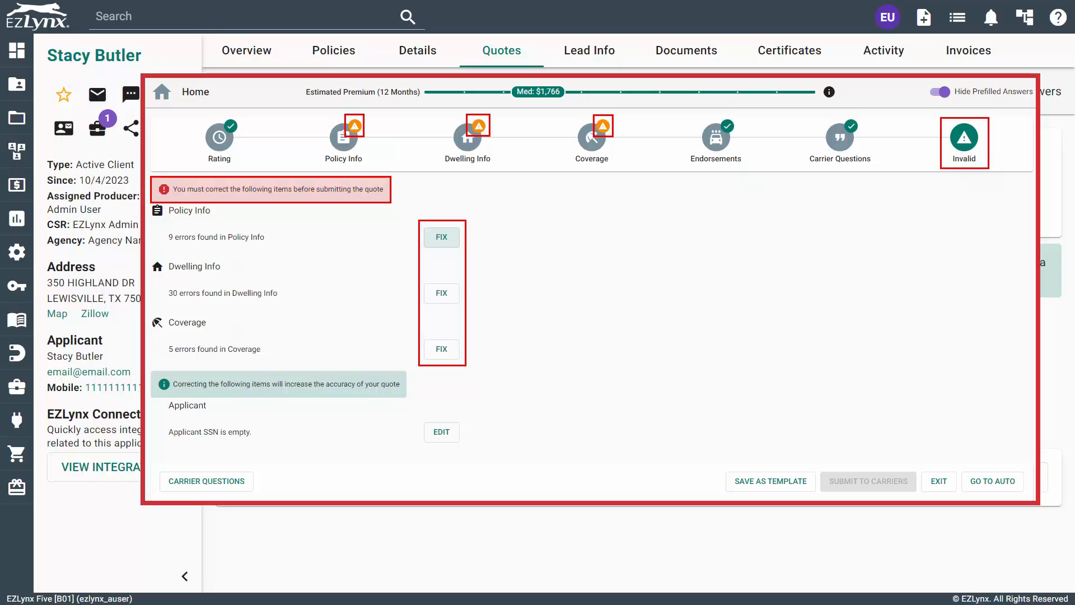
pyautogui.click(992, 480)
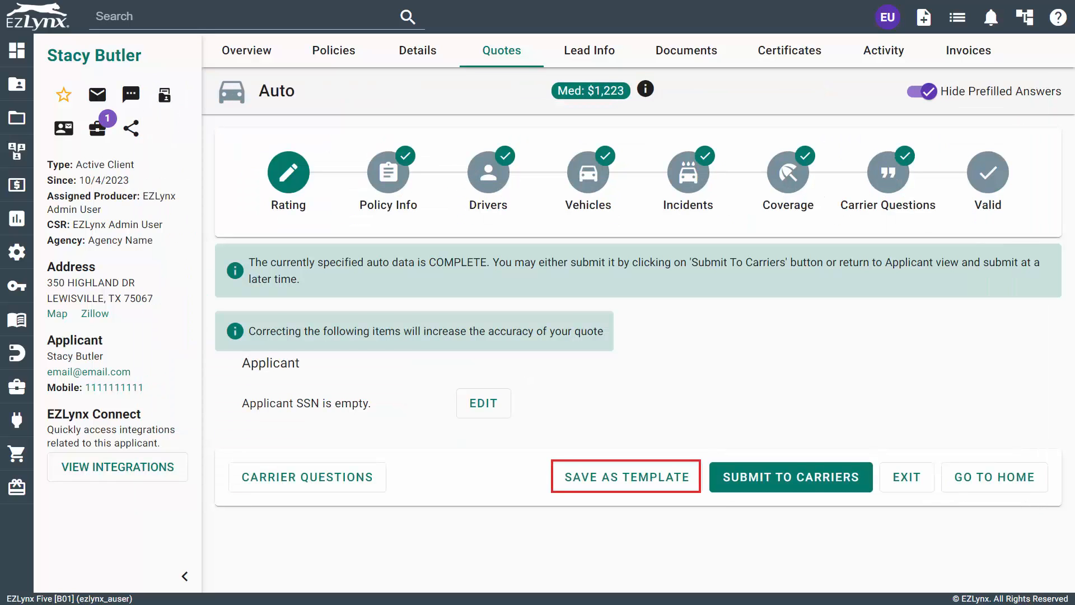
pyautogui.moveTo(626, 476)
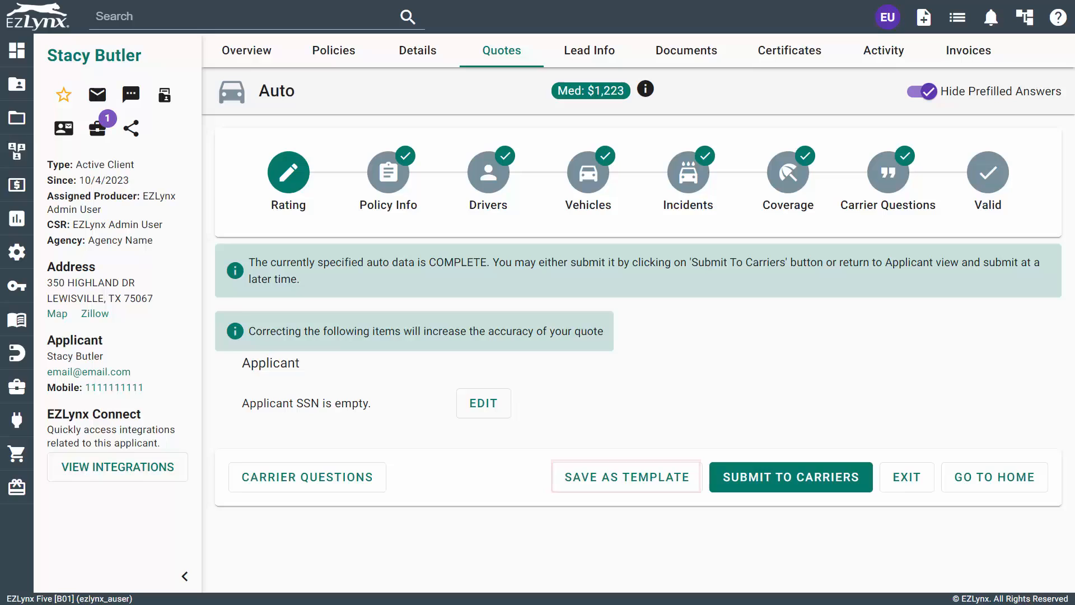
pyautogui.click(625, 476)
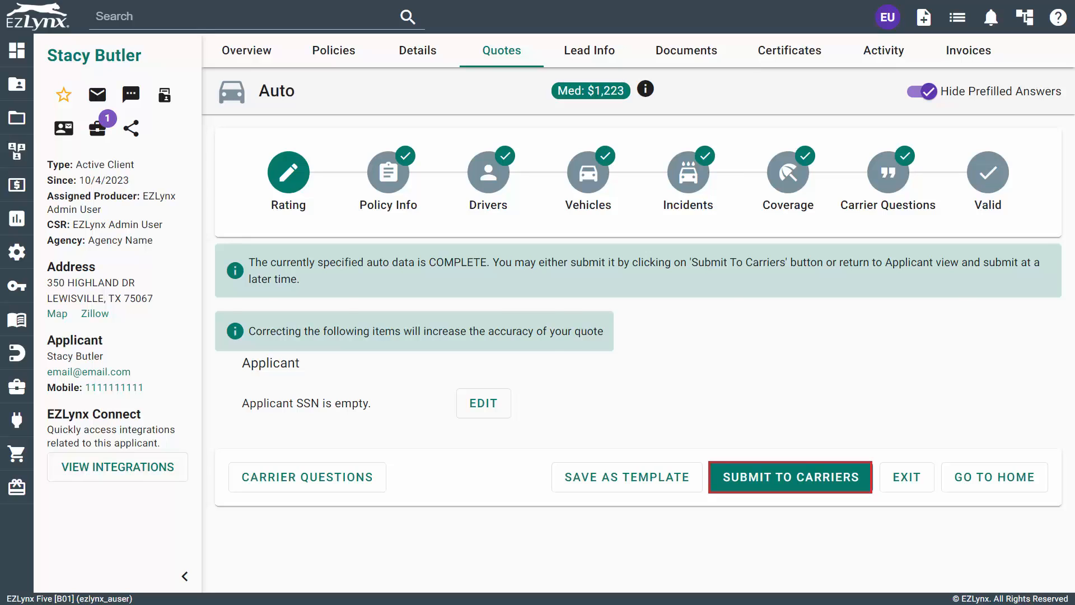
pyautogui.click(790, 477)
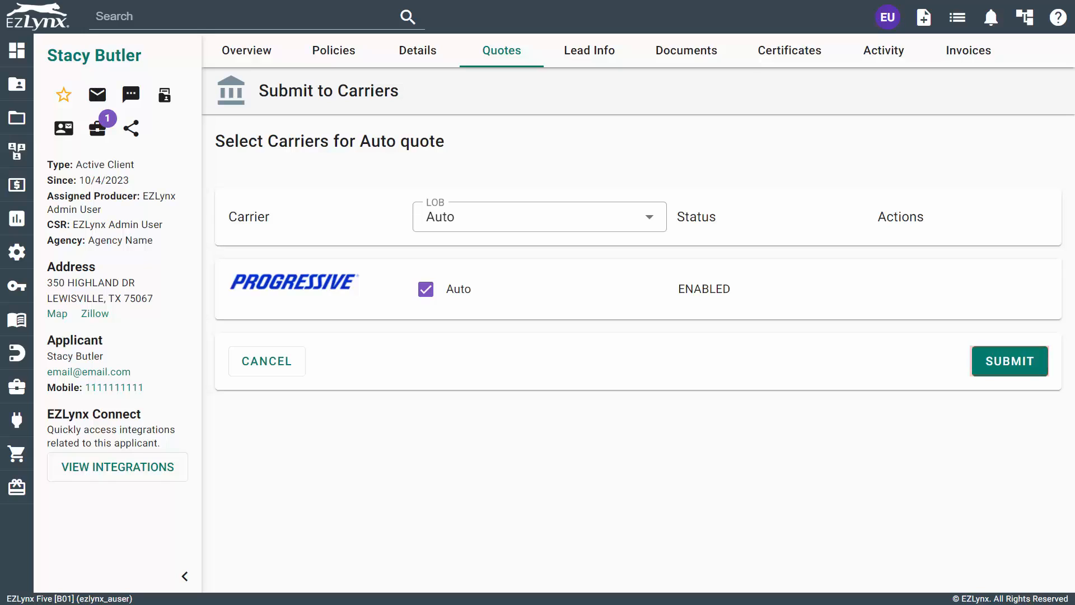
pyautogui.click(1009, 361)
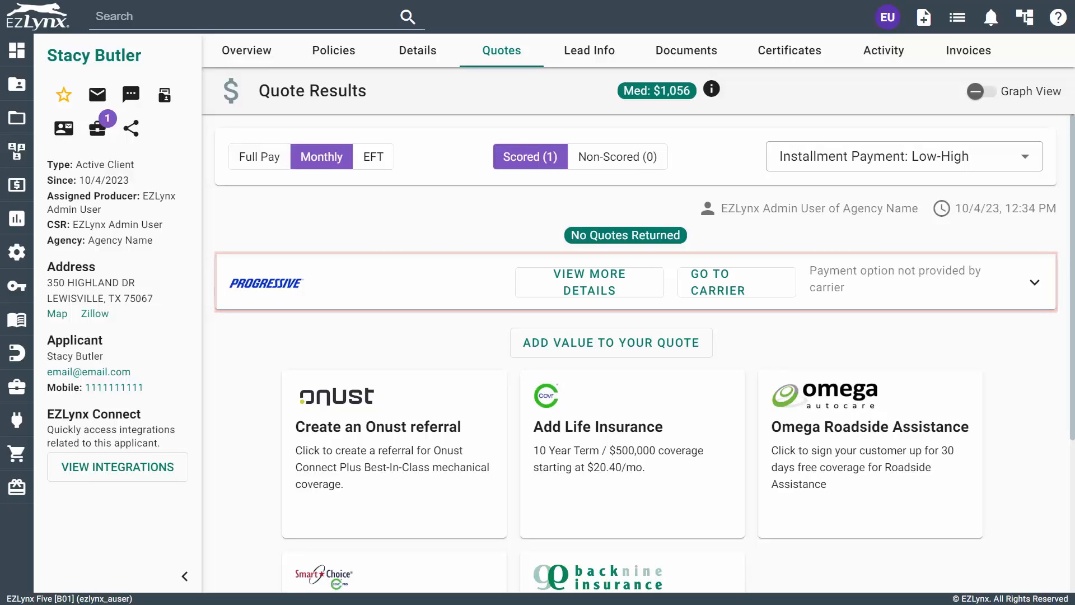
pyautogui.moveTo(589, 282)
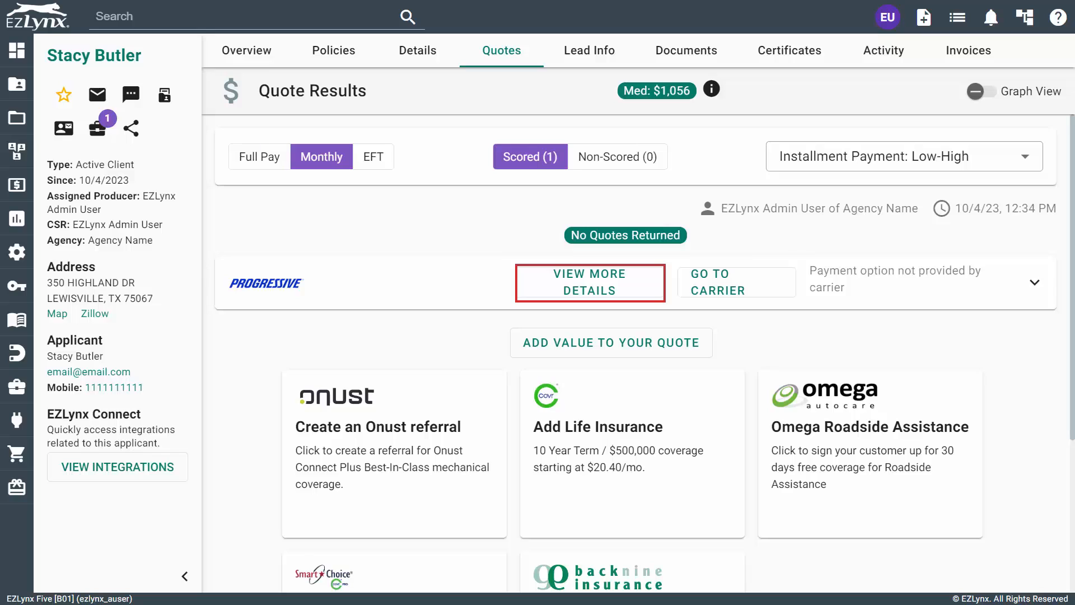
# Expand Progressive's auto quote details, showing the $789.00 paid-in-full premium, then return to the account.
pyautogui.click(589, 282)
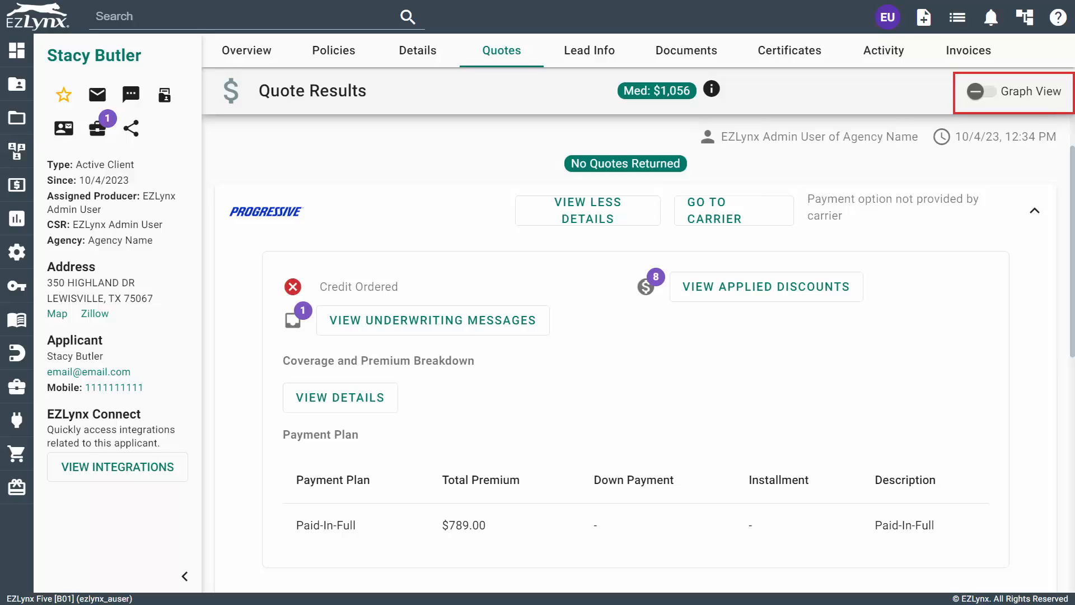
pyautogui.click(247, 50)
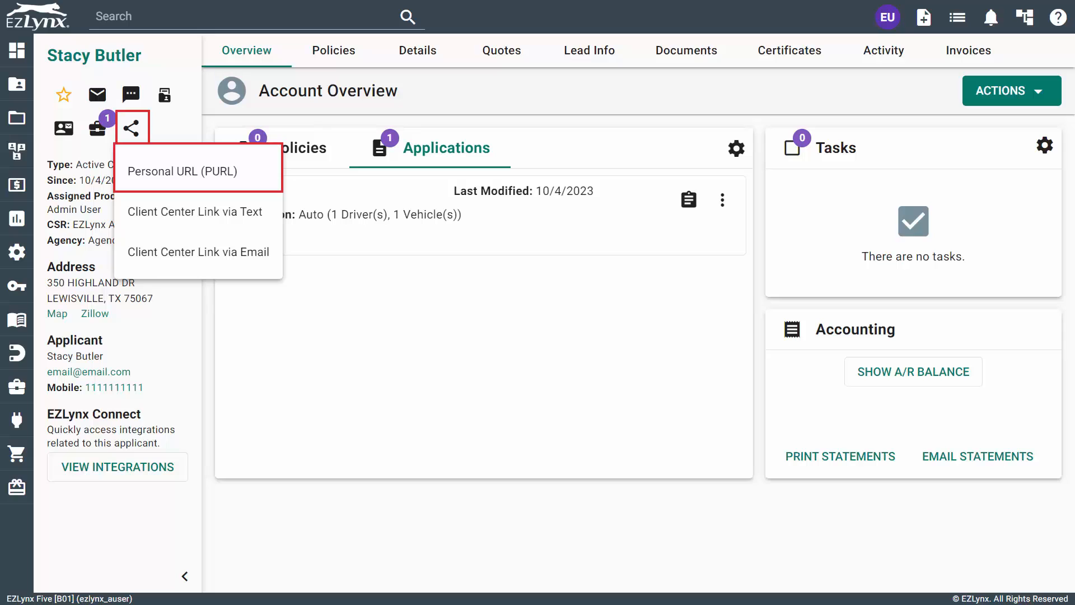
pyautogui.click(181, 170)
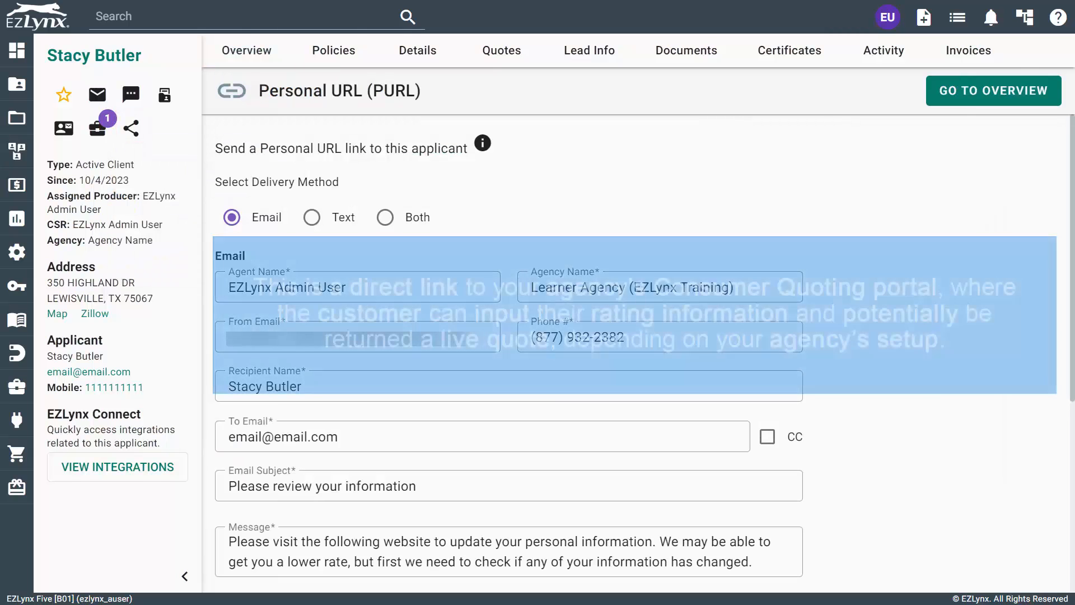
pyautogui.click(483, 144)
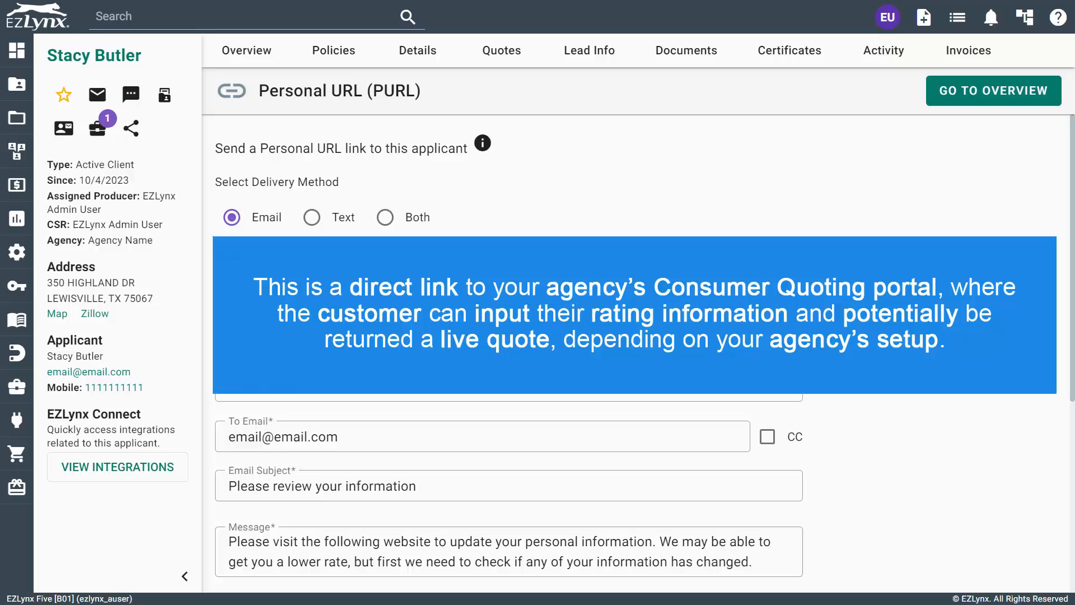
pyautogui.scroll(-3)
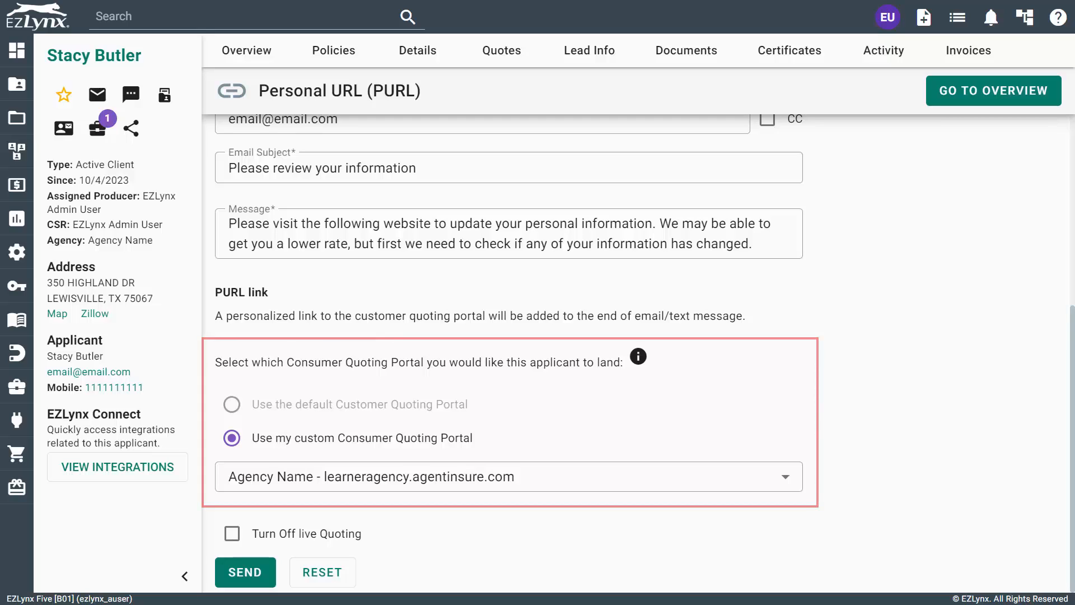
pyautogui.scroll(3)
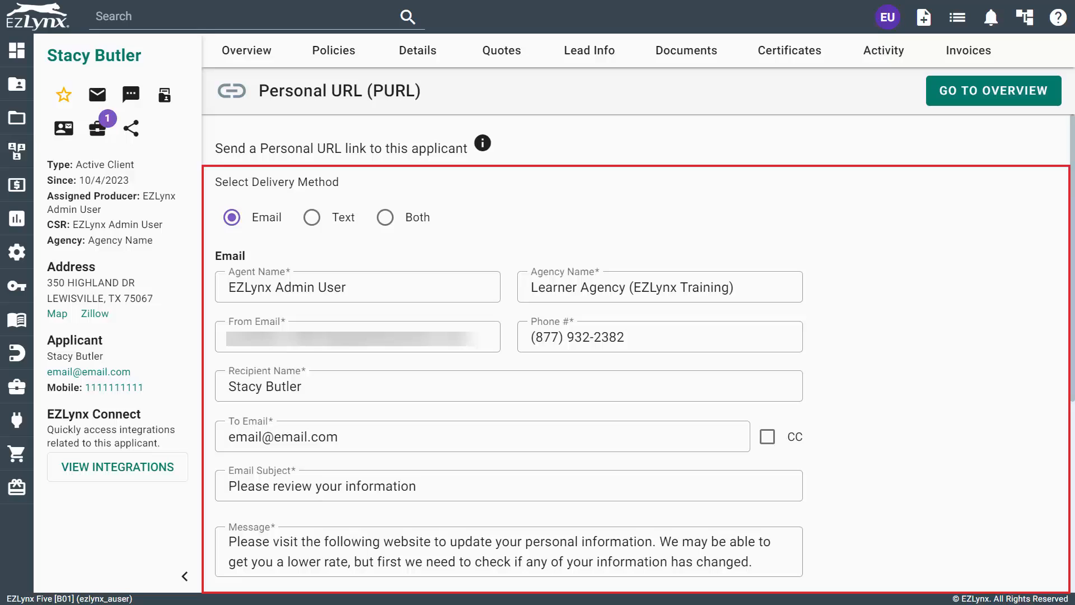
pyautogui.scroll(-3)
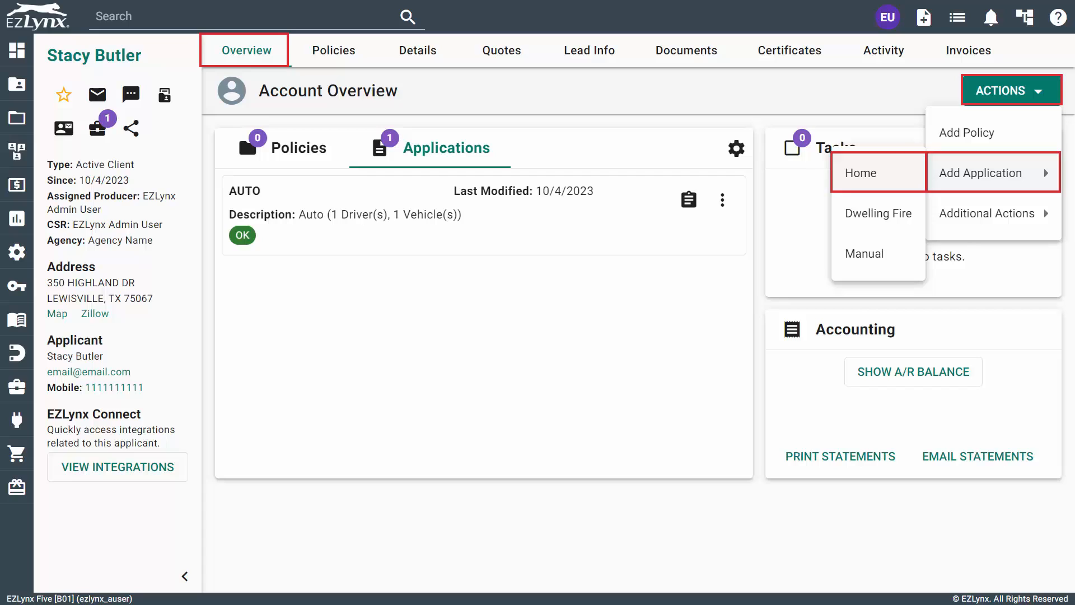
# Add an HO3 Home application with Progressive Insurance Home and review its Rating info.
pyautogui.click(861, 172)
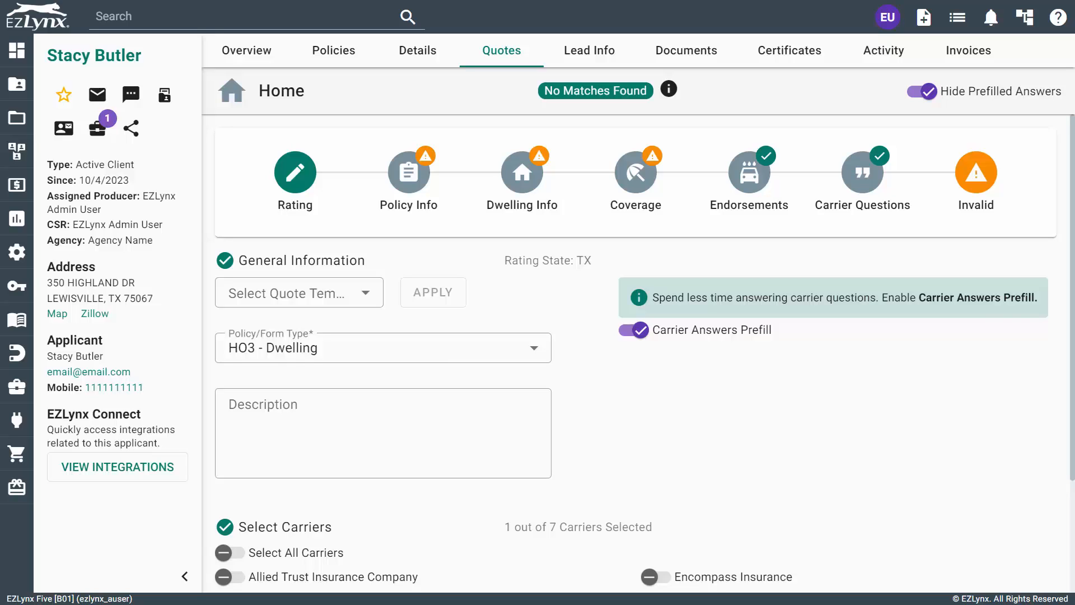
pyautogui.click(383, 347)
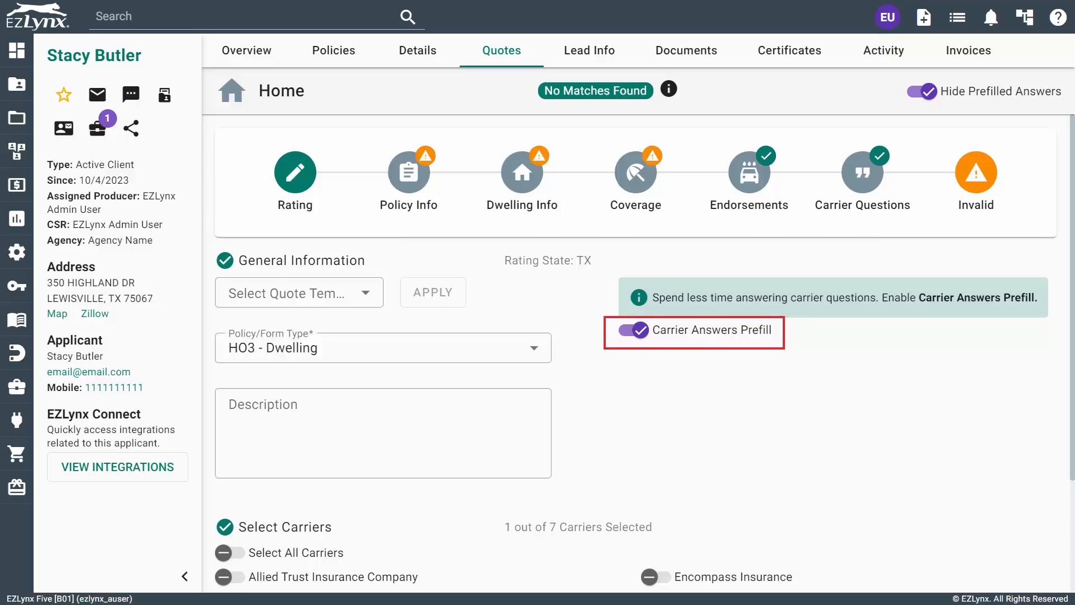
pyautogui.scroll(-3)
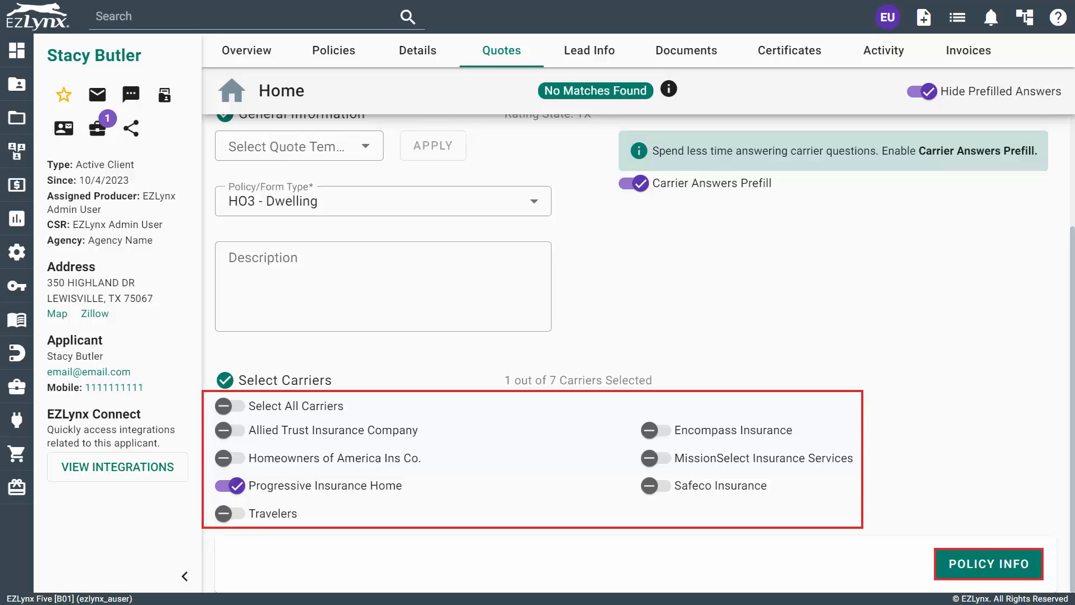
pyautogui.click(988, 564)
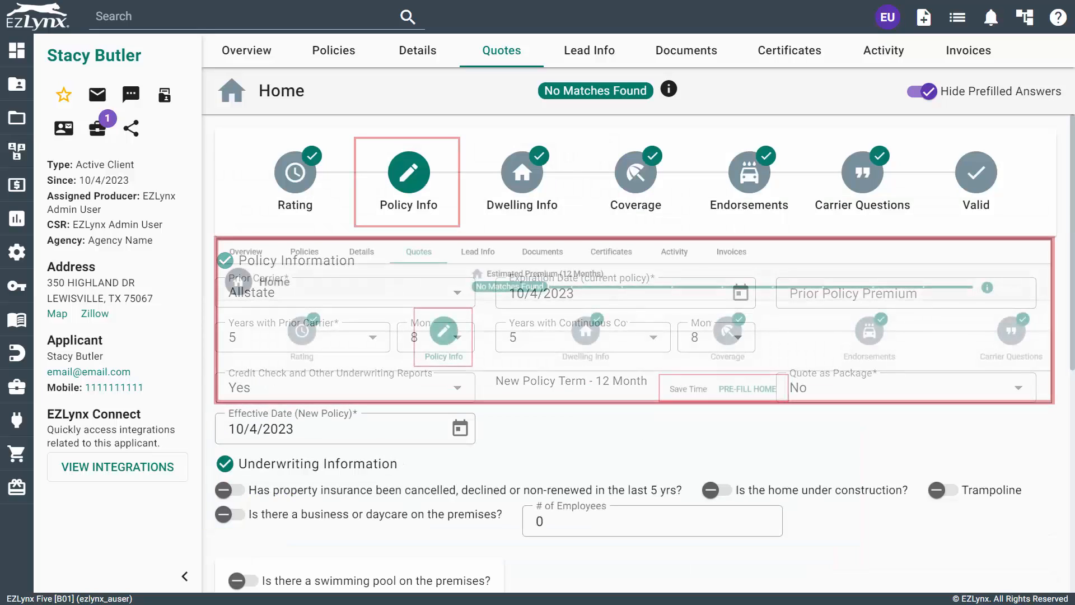
# Complete Policy Info with Progressive paperless and mortgage-billed payment, advancing to Dwelling Info.
pyautogui.click(407, 165)
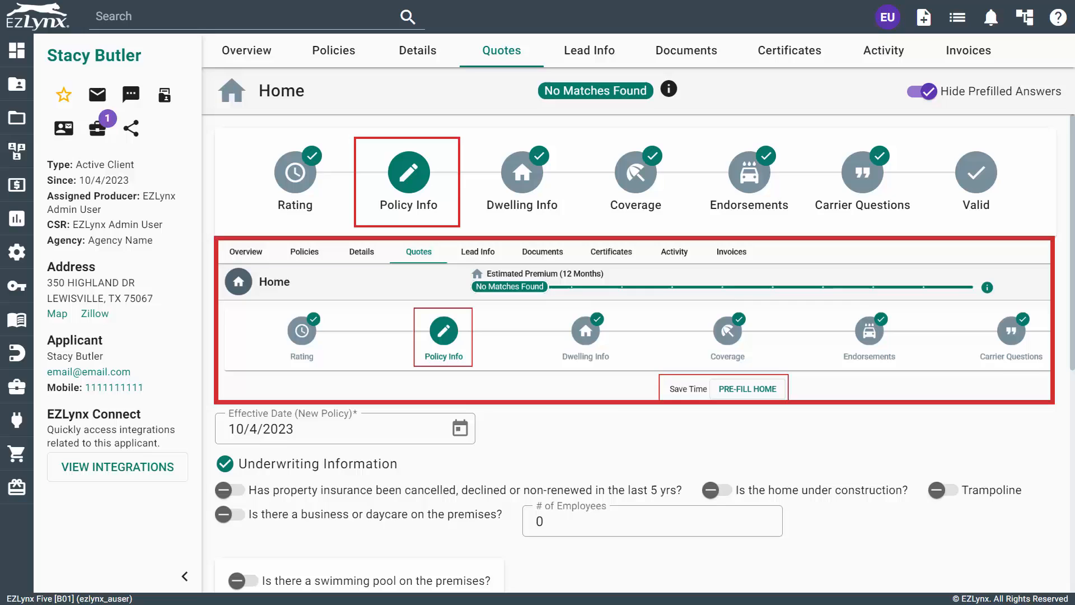
pyautogui.click(443, 337)
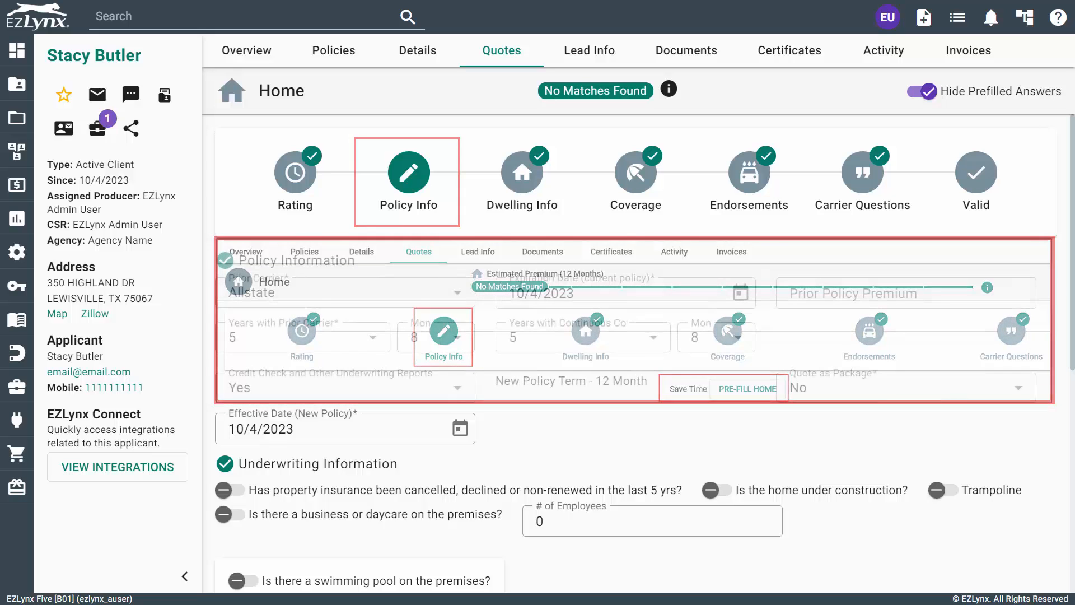
pyautogui.scroll(-3)
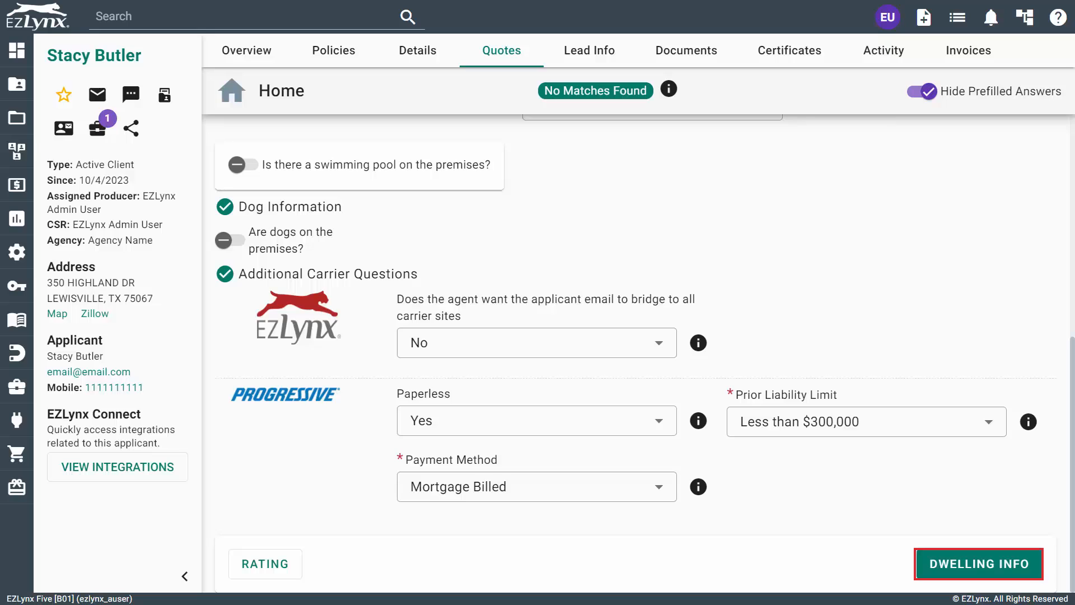
pyautogui.click(978, 564)
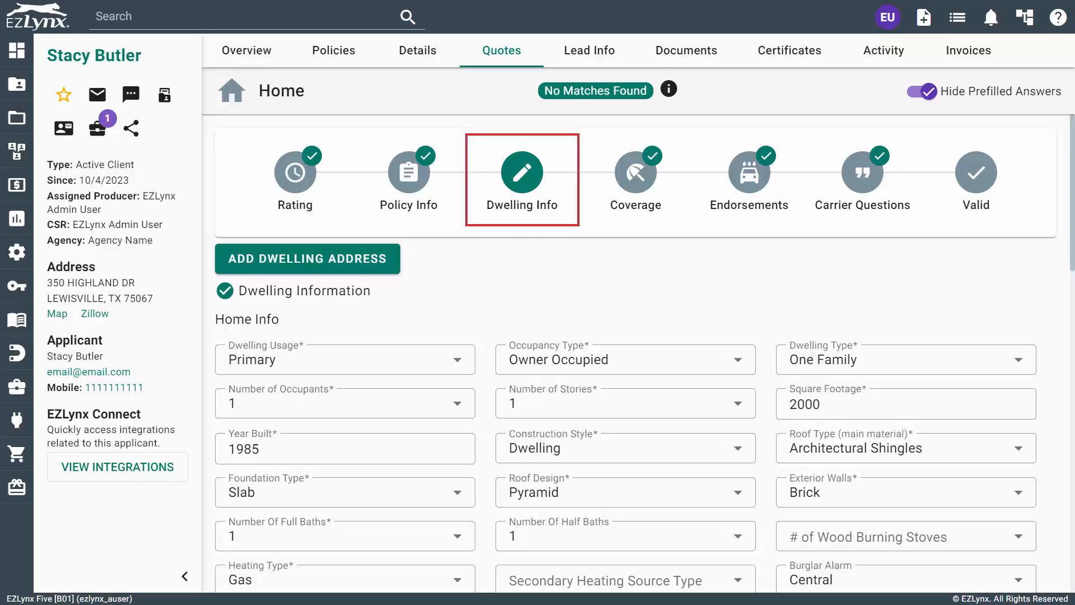
# Review the prefilled Dwelling Info and $290,000 Coverage steps, advancing to Endorsements.
pyautogui.scroll(-3)
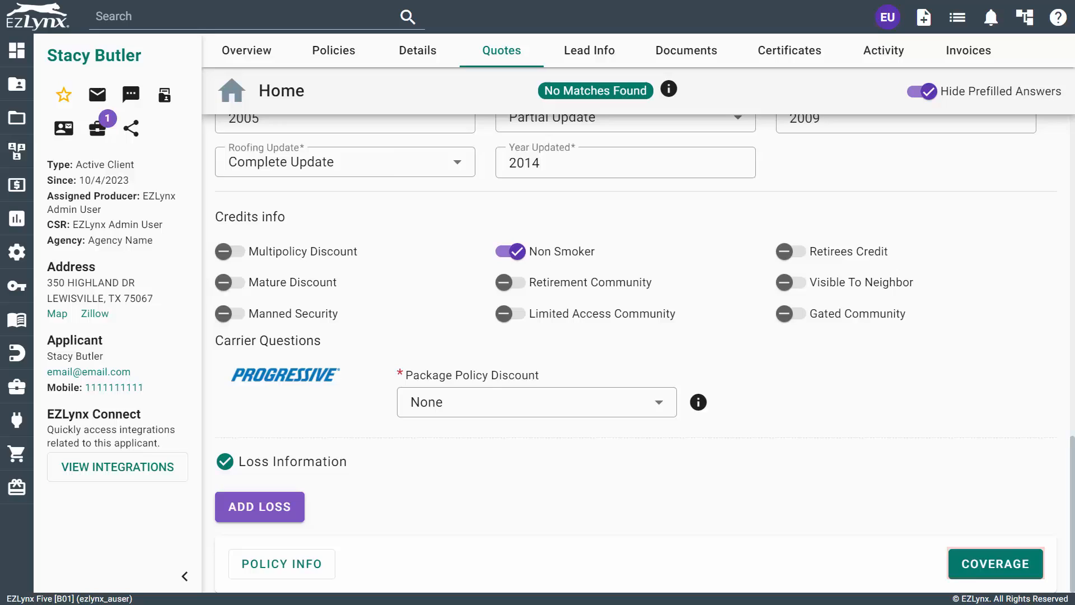
pyautogui.click(996, 563)
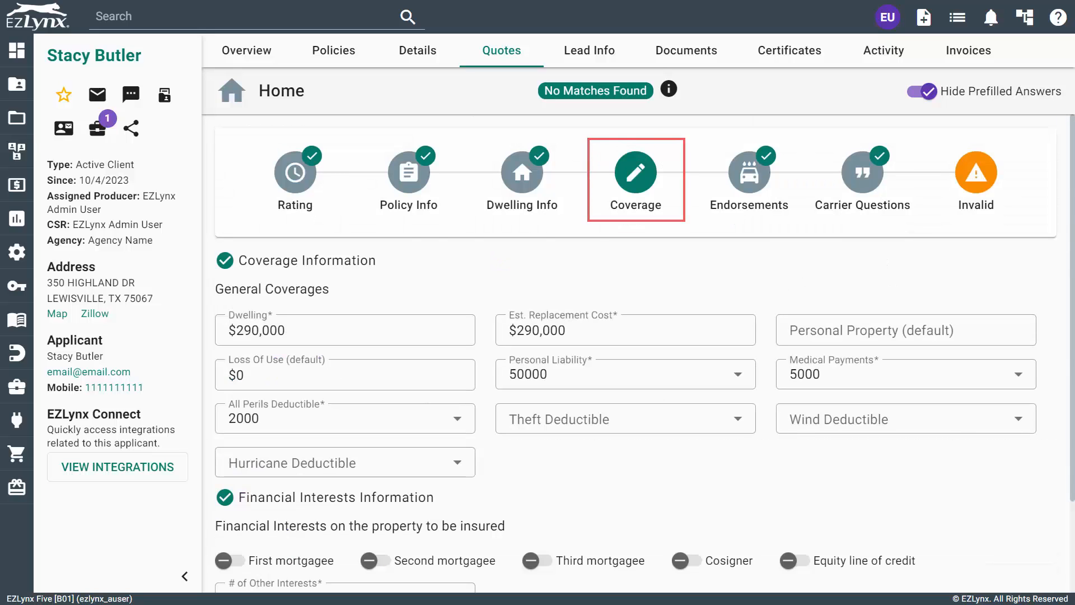
pyautogui.scroll(-3)
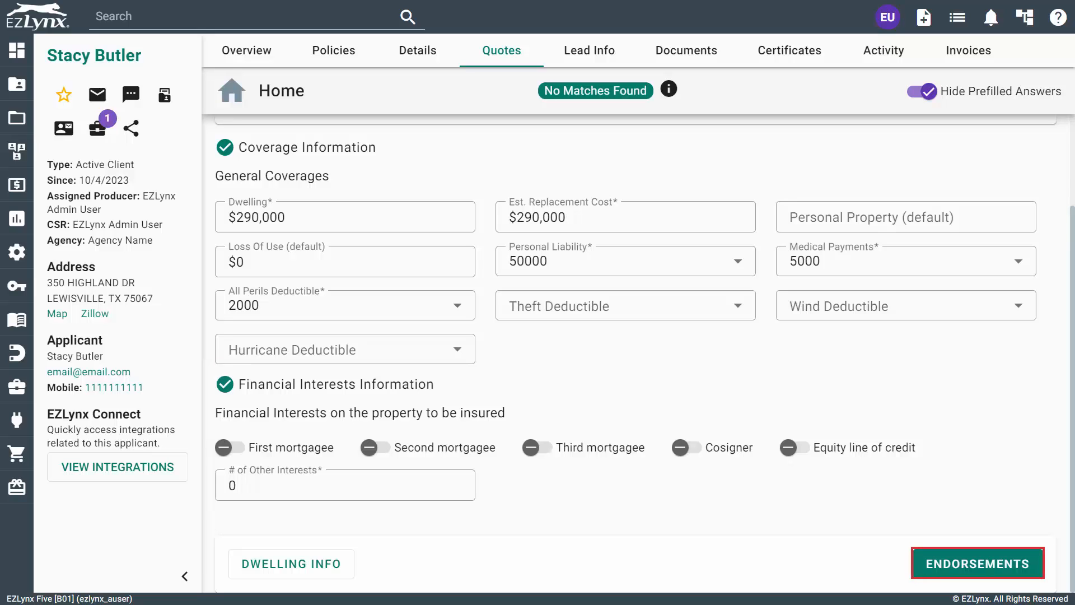
pyautogui.click(977, 563)
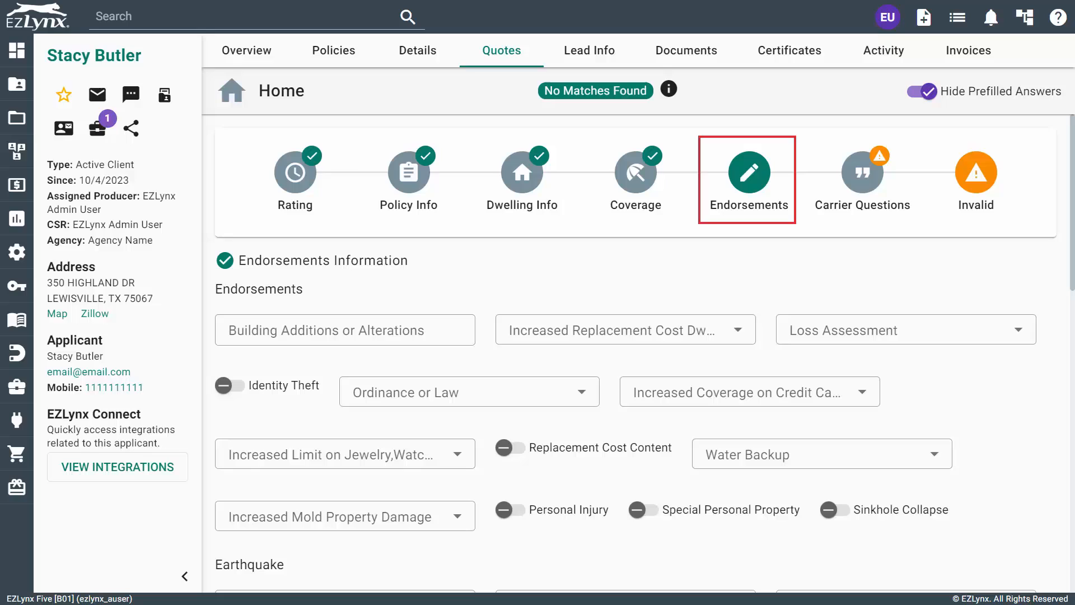
# Go through Carrier Questions, finish the home application and submit it to Progressive.
pyautogui.scroll(-3)
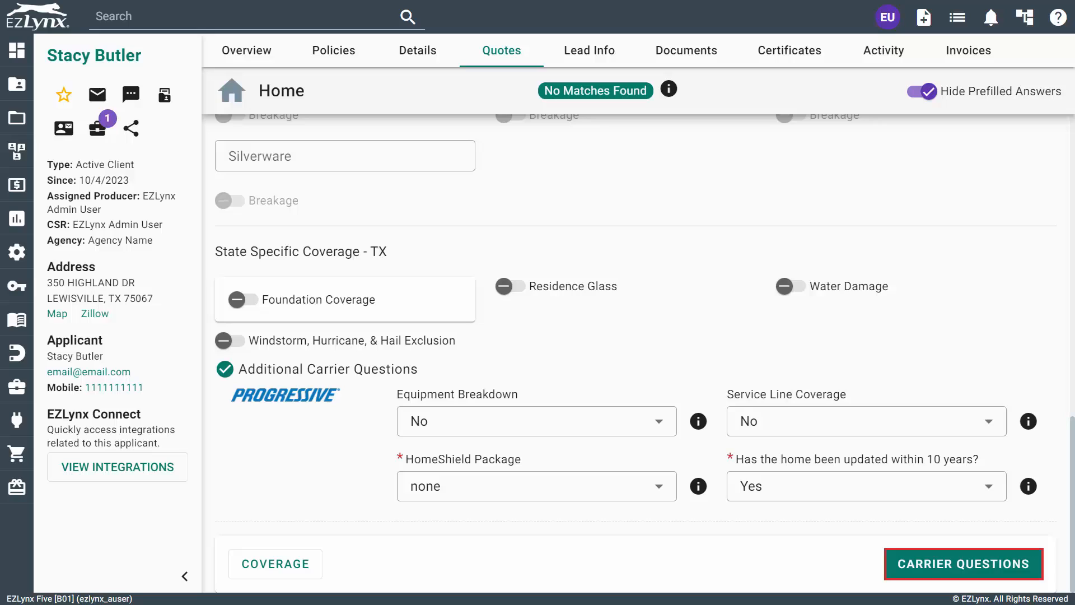
pyautogui.click(963, 564)
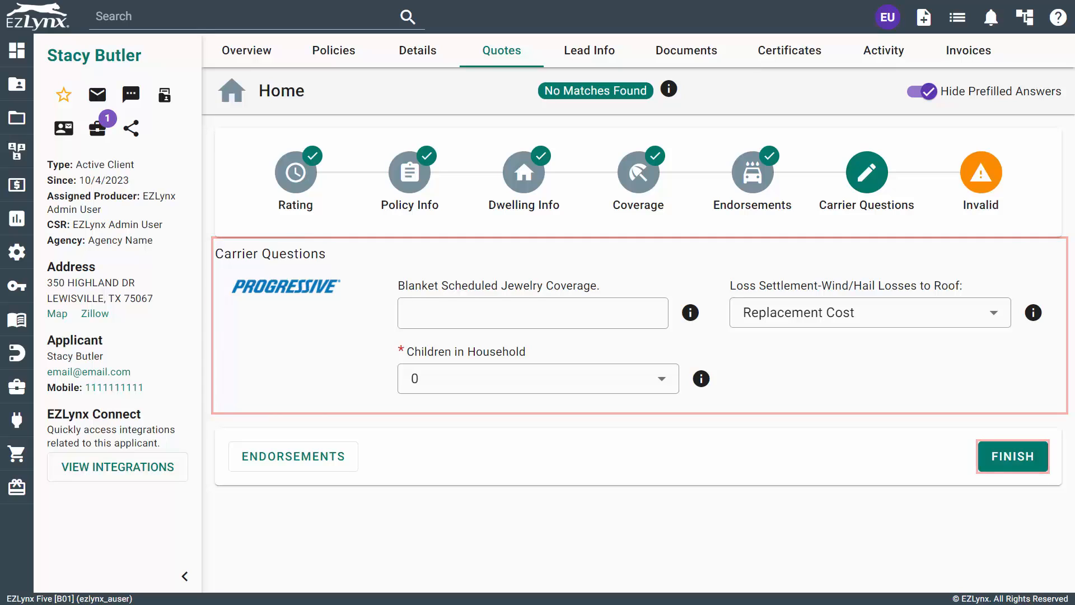
pyautogui.click(1012, 456)
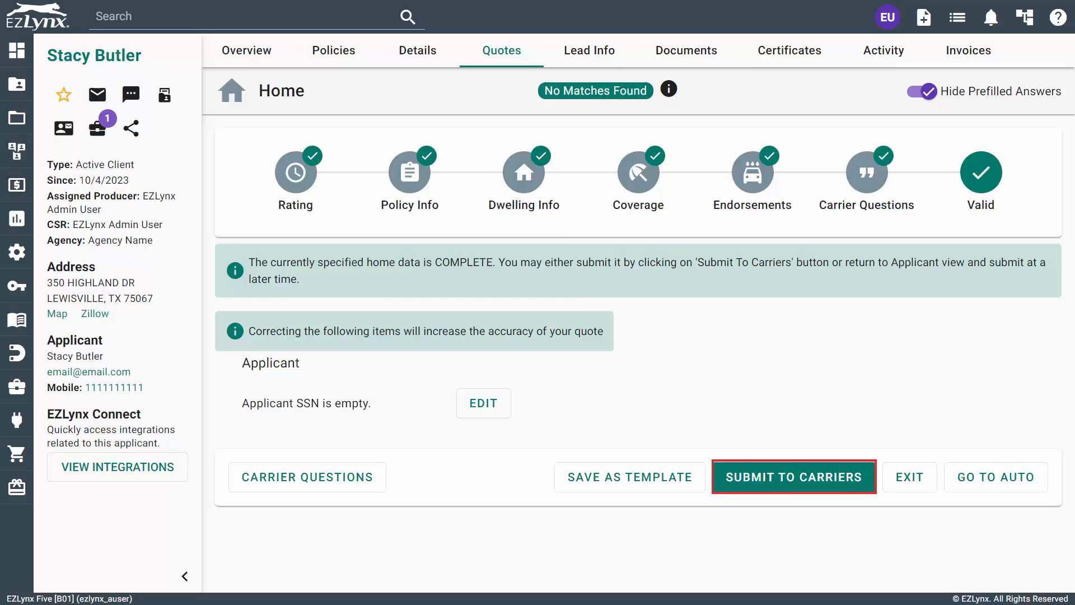
pyautogui.click(794, 477)
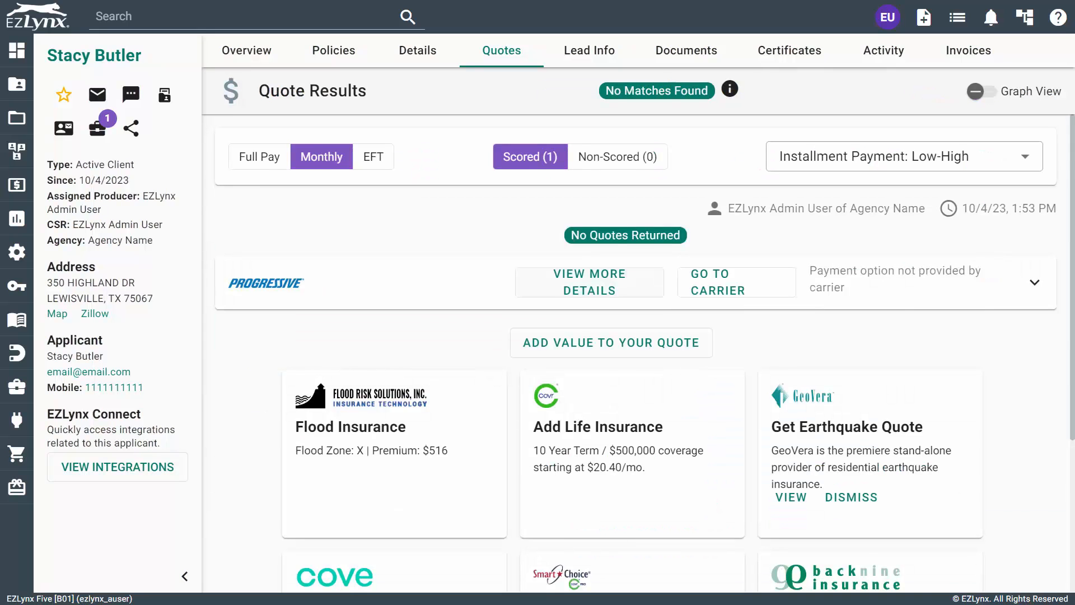
# Expand Progressive's home quote details to see the $5,231.00 paid-in-full premium.
pyautogui.click(588, 282)
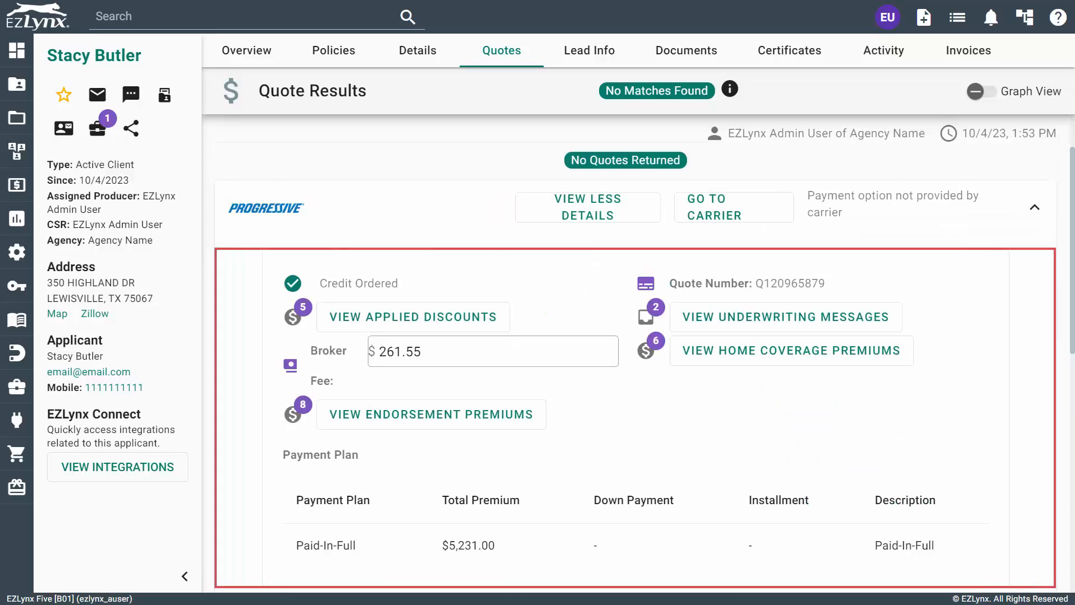